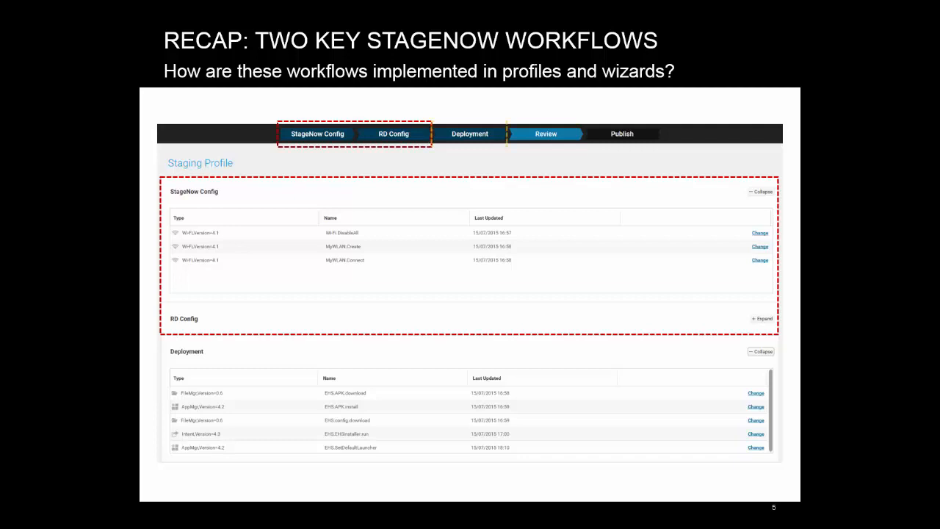
- Highlight the Deployment part of the recap, then advance to the Plan of action slide
left_click(470, 134)
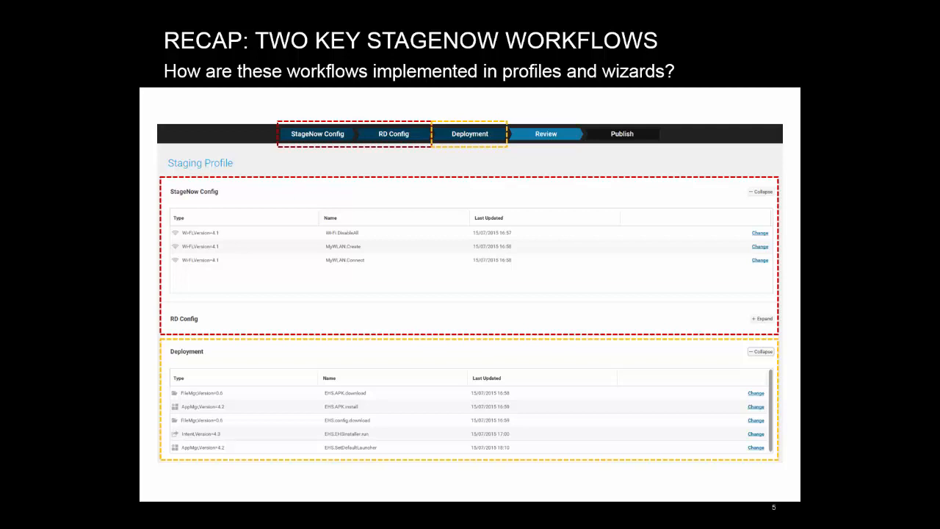
key("Right")
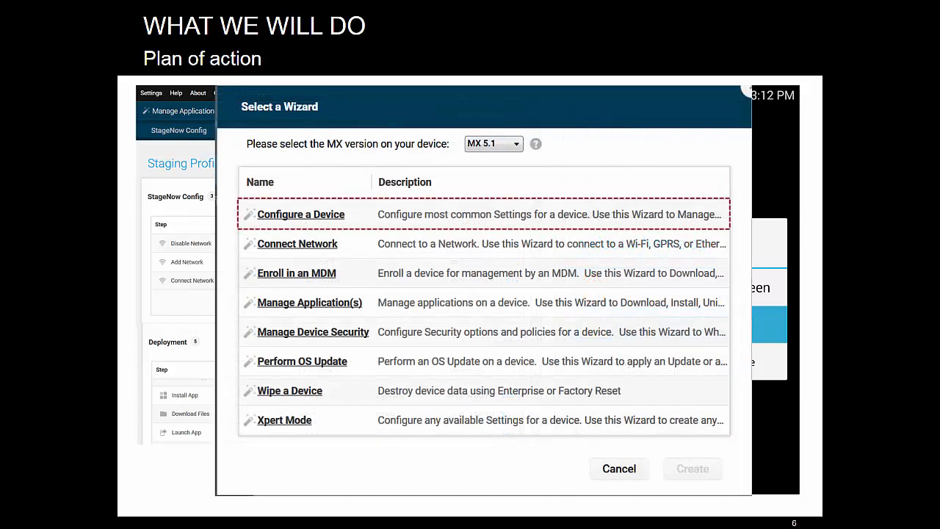
- Switch from the slides to the StageNow Home page listing the DeployEHS profile
left_click(285, 420)
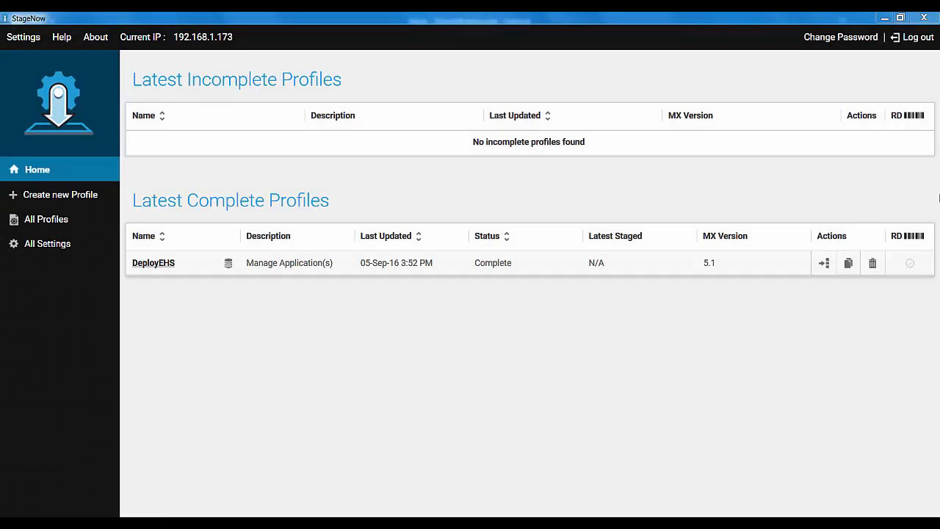
- Show All Settings with the eight saved settings like Reboot.warm, EHS.Install and MyWLAN.Connect
left_click(47, 243)
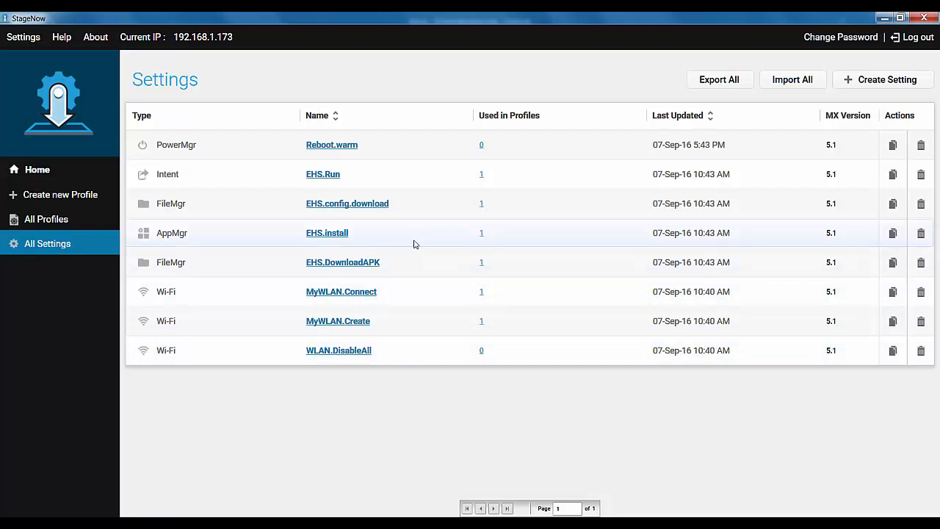
mouse_move(423, 173)
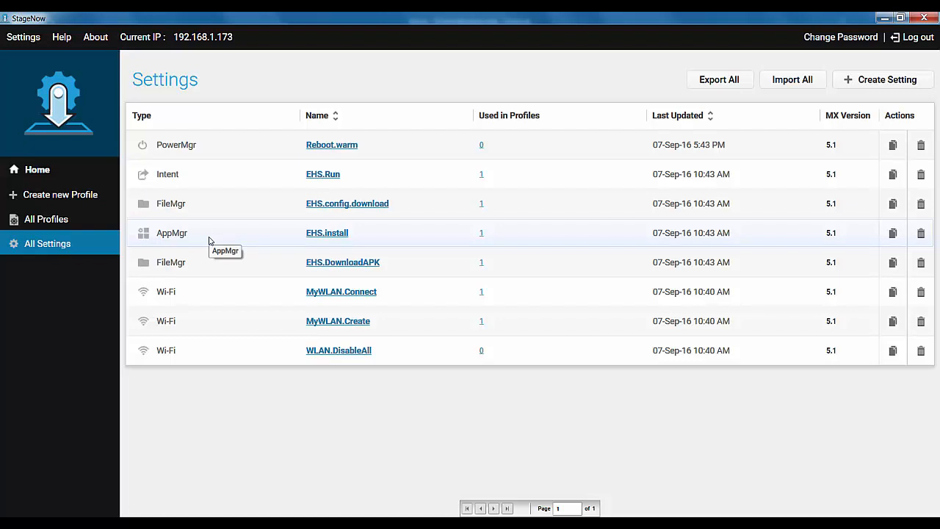
- From Home, create a new Xpert Mode profile named EHS.Xpert and start building it
left_click(37, 169)
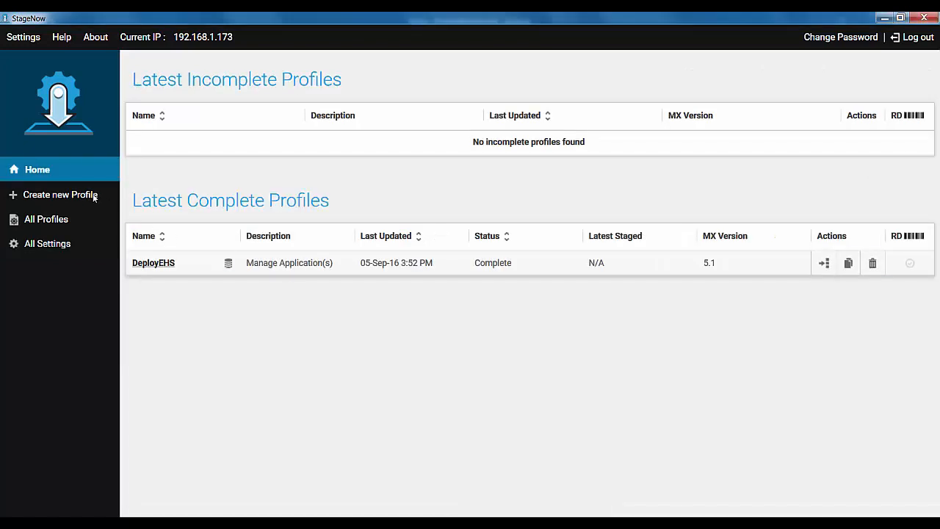
left_click(59, 194)
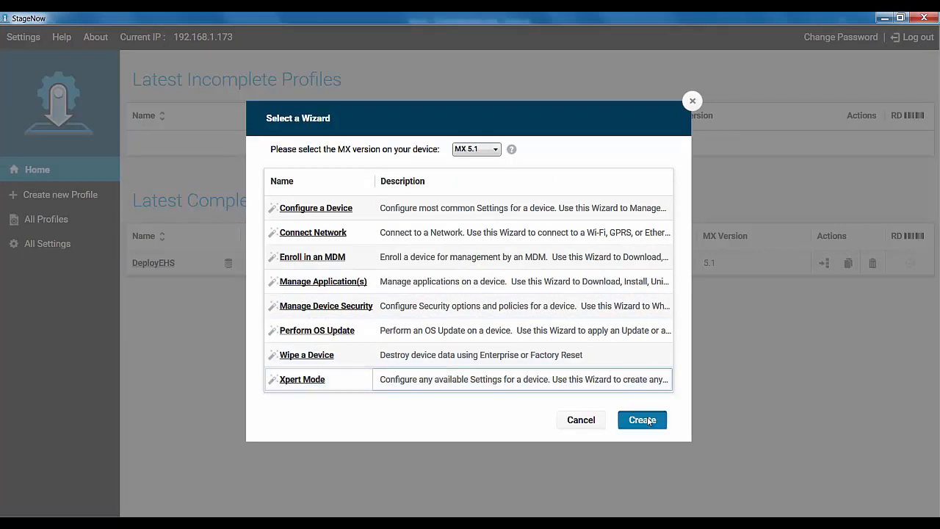
left_click(641, 420)
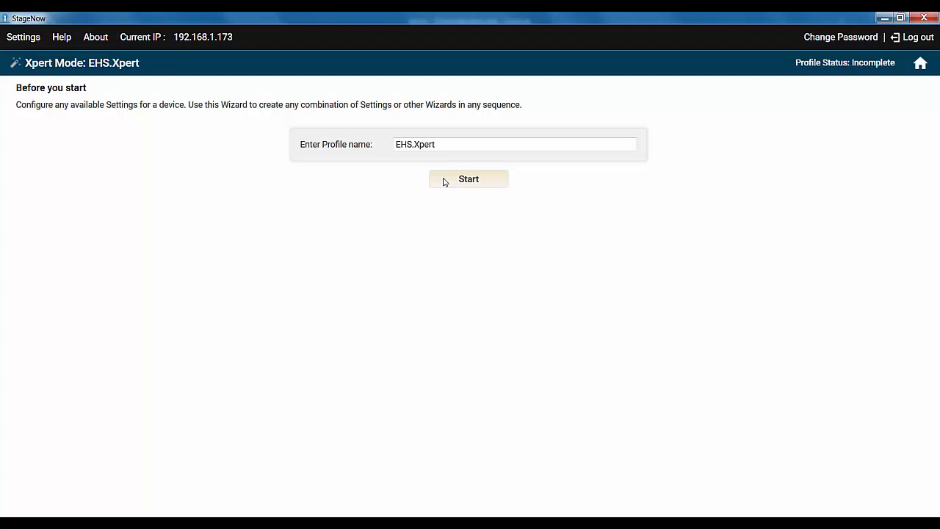
left_click(469, 179)
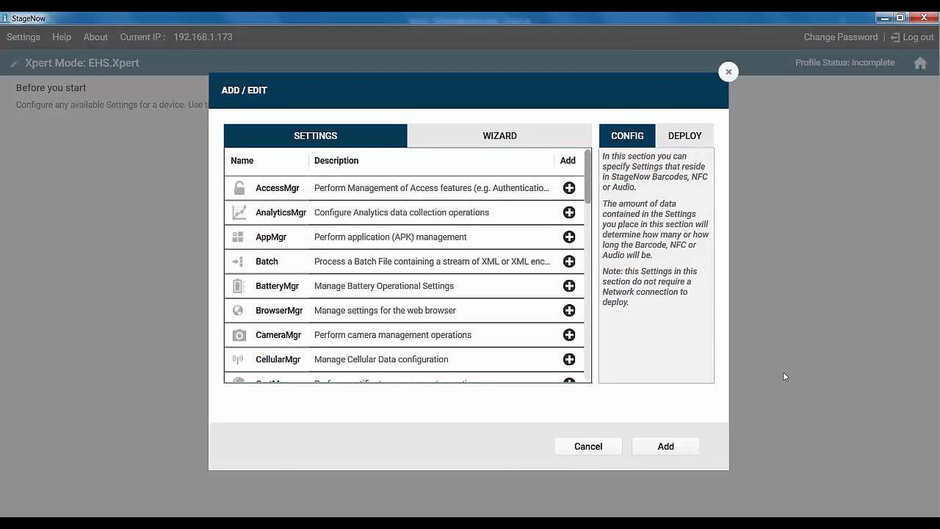
mouse_move(551, 223)
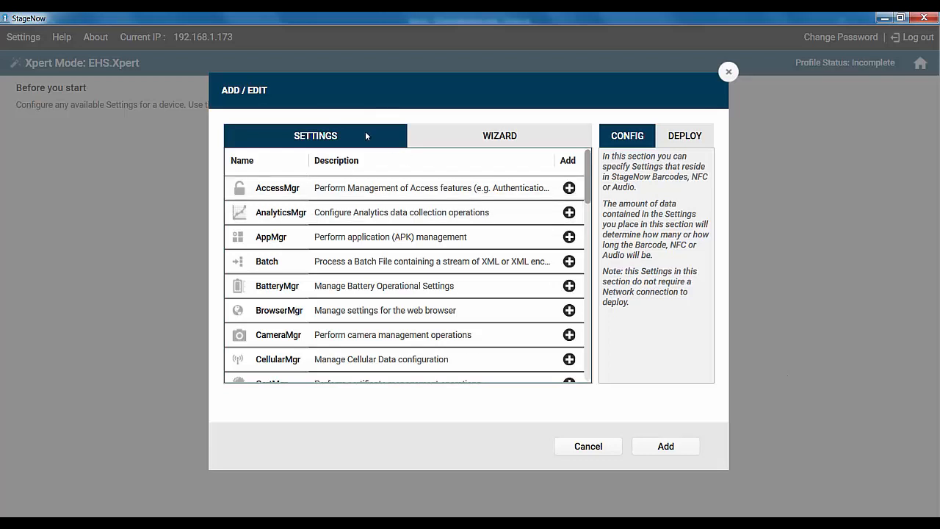
mouse_move(485, 151)
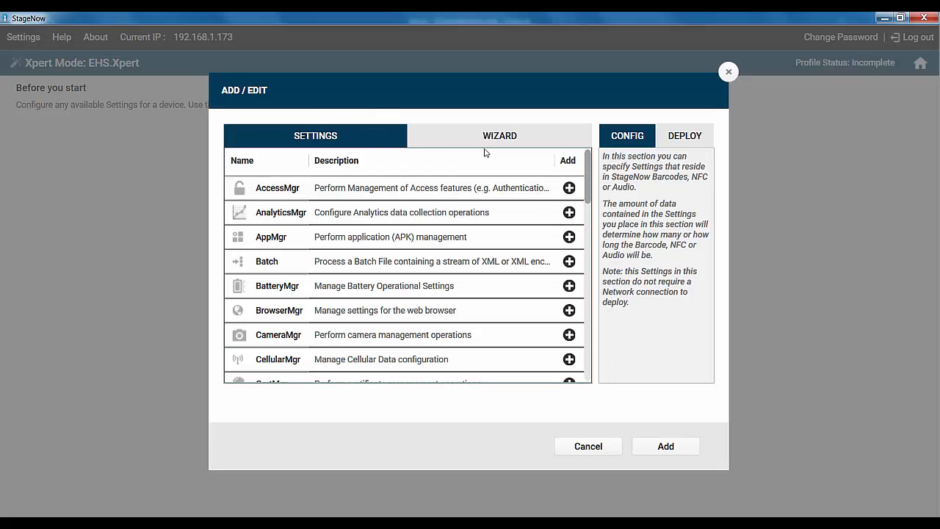
mouse_move(494, 156)
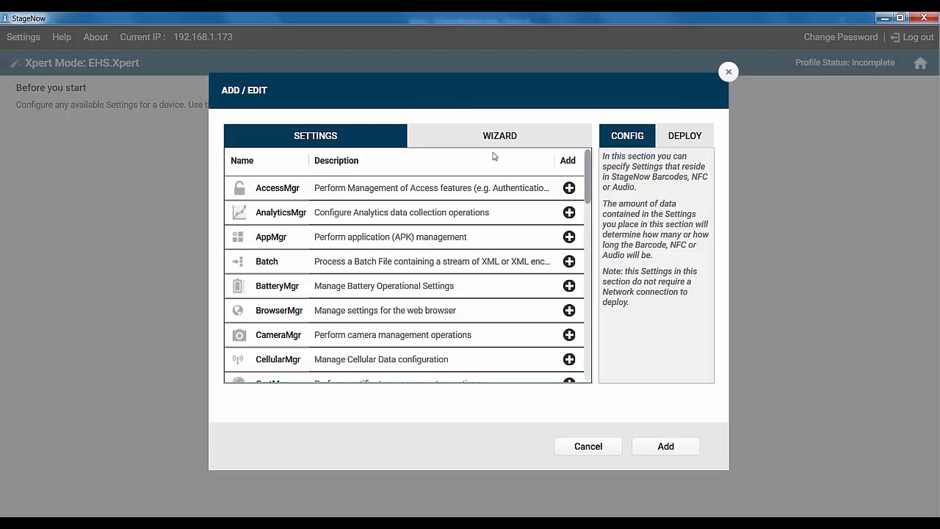
mouse_move(655, 156)
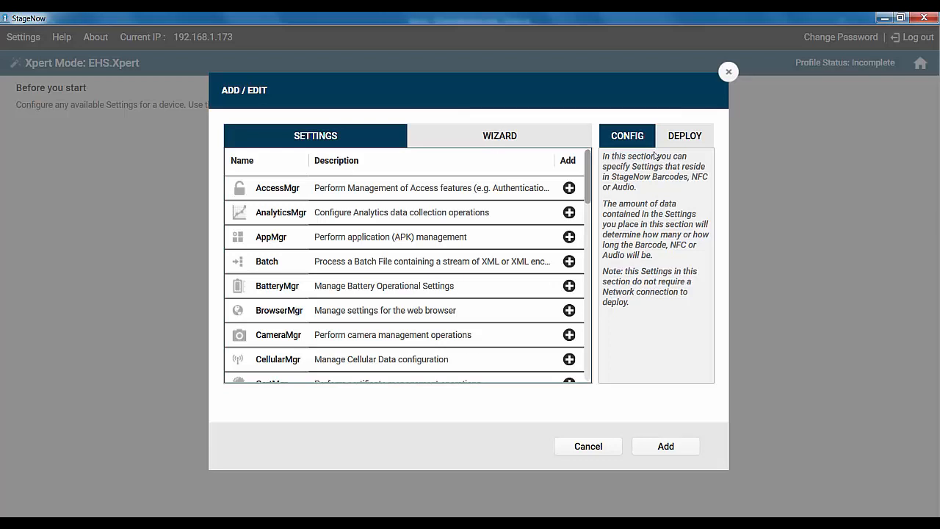
mouse_move(699, 143)
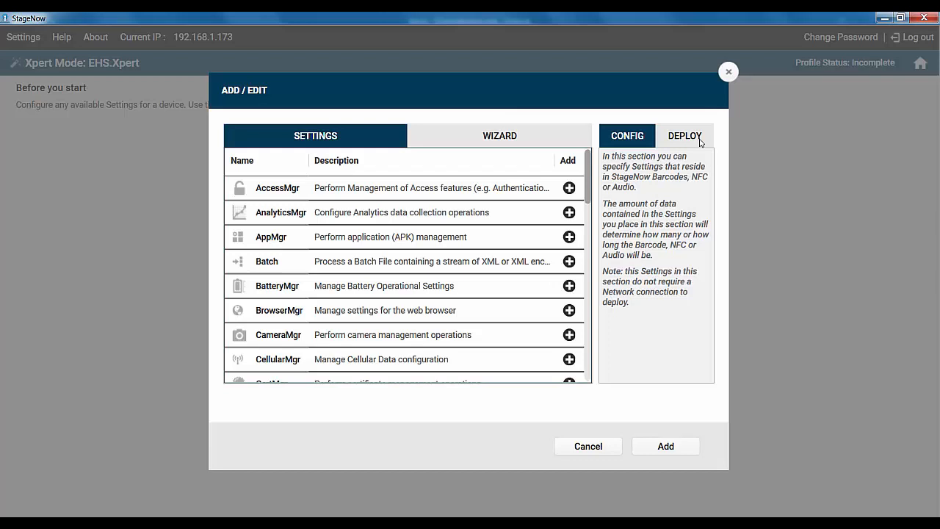
left_click(499, 135)
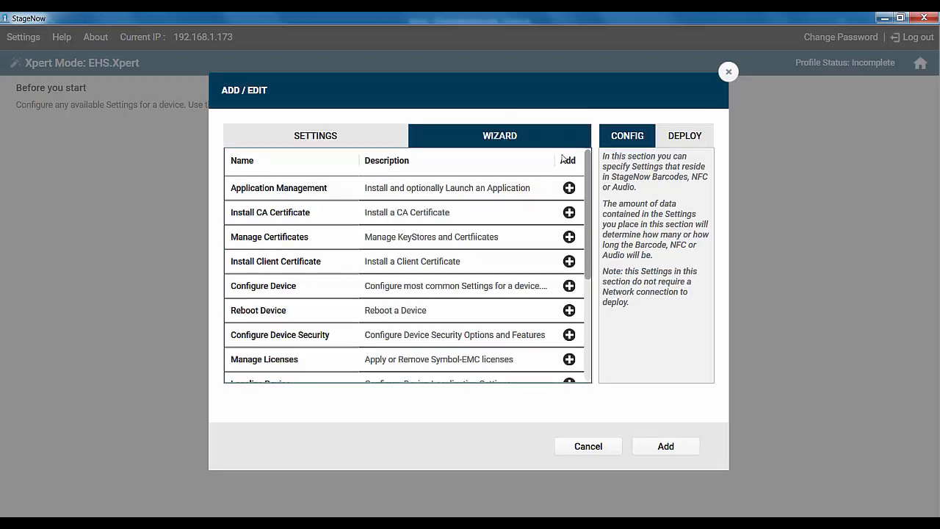
scroll("down", 3)
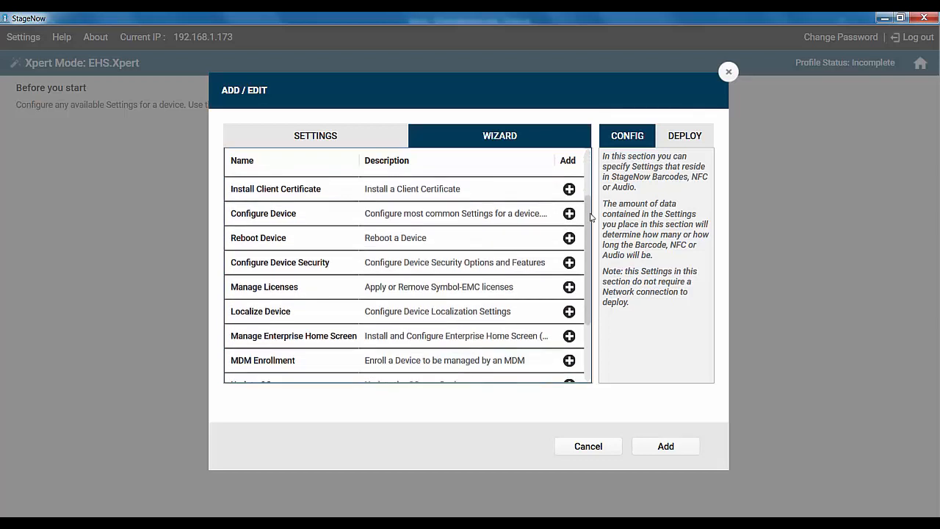
scroll("down", 3)
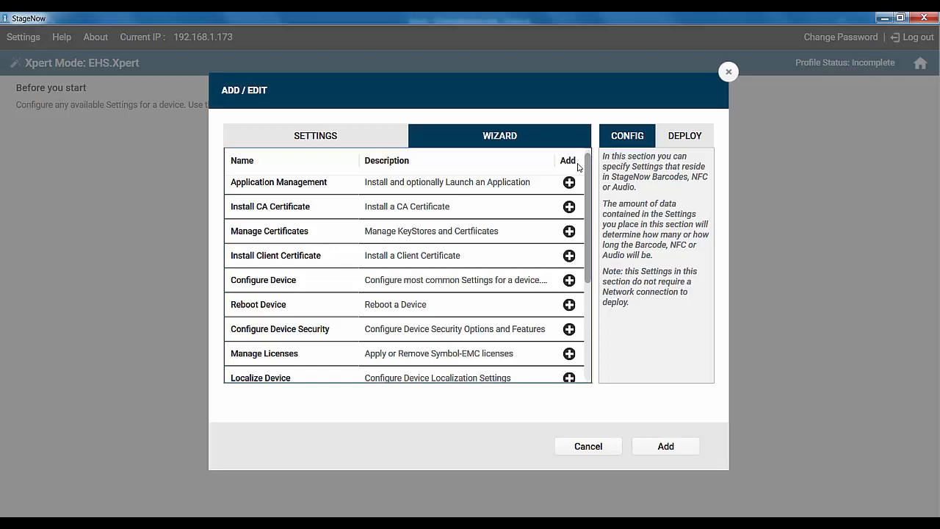
mouse_move(526, 160)
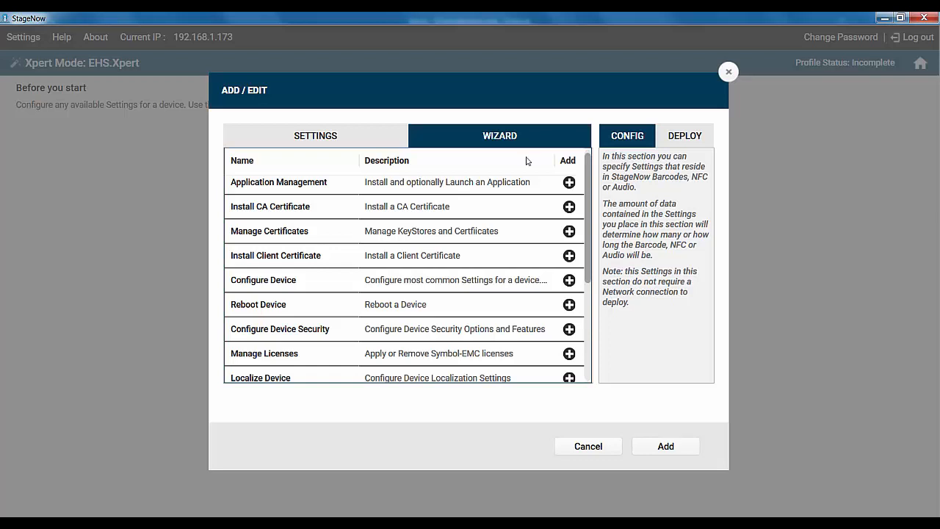
left_click(316, 135)
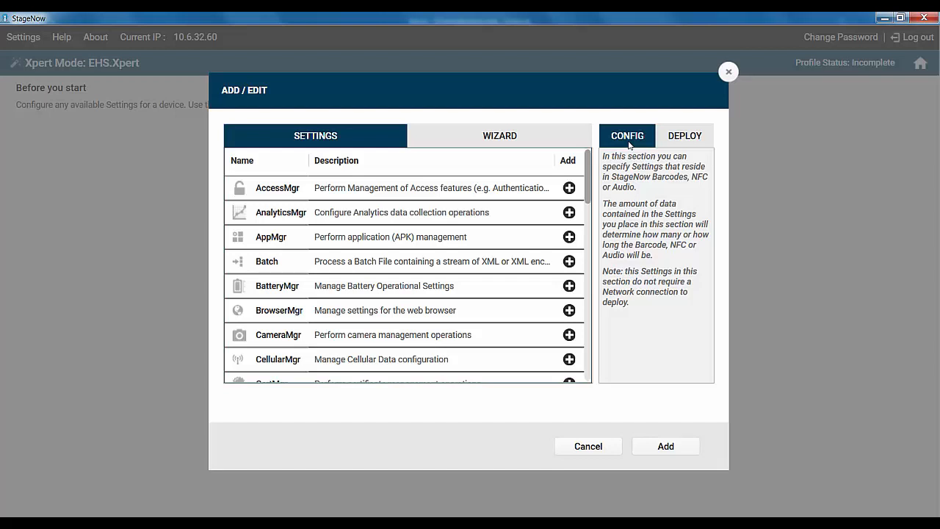
mouse_move(602, 175)
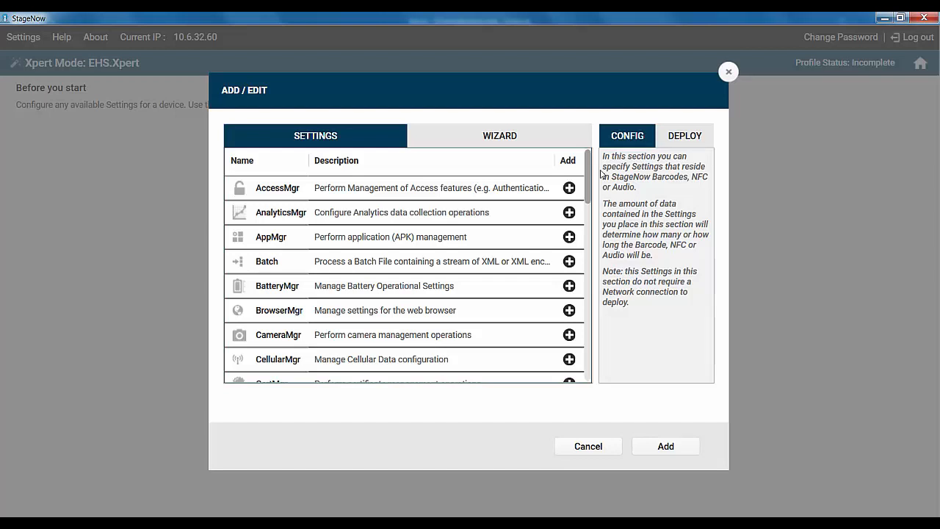
- Add Wi-Fi settings to the config section, then move to the empty Deploy section
scroll("down", 3)
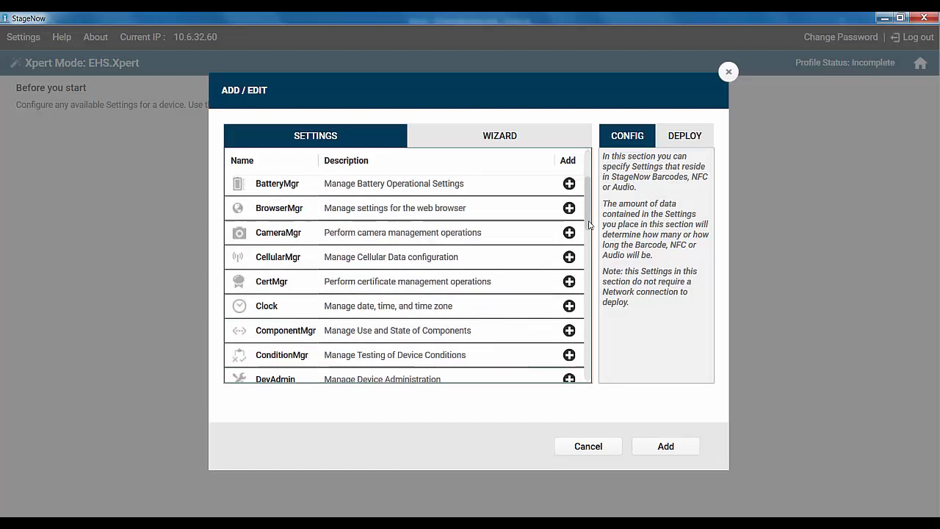
scroll("down", 3)
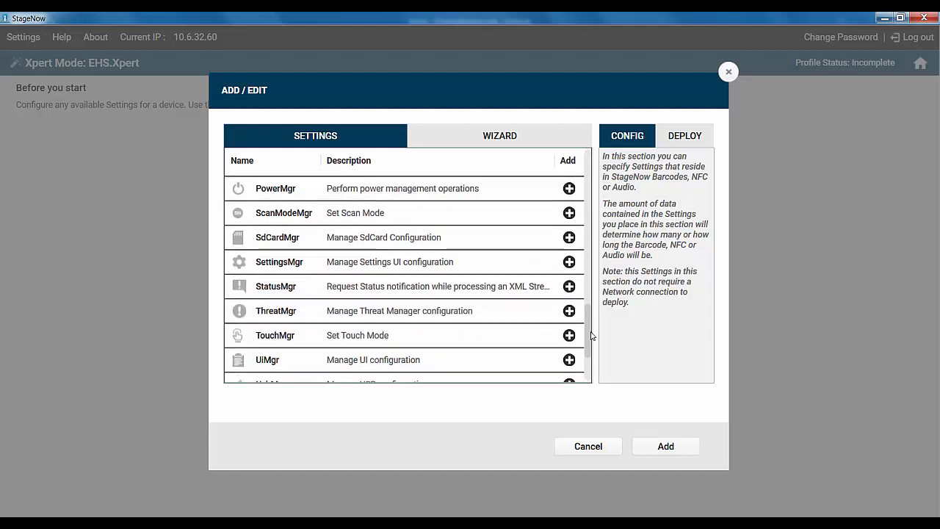
scroll("down", 3)
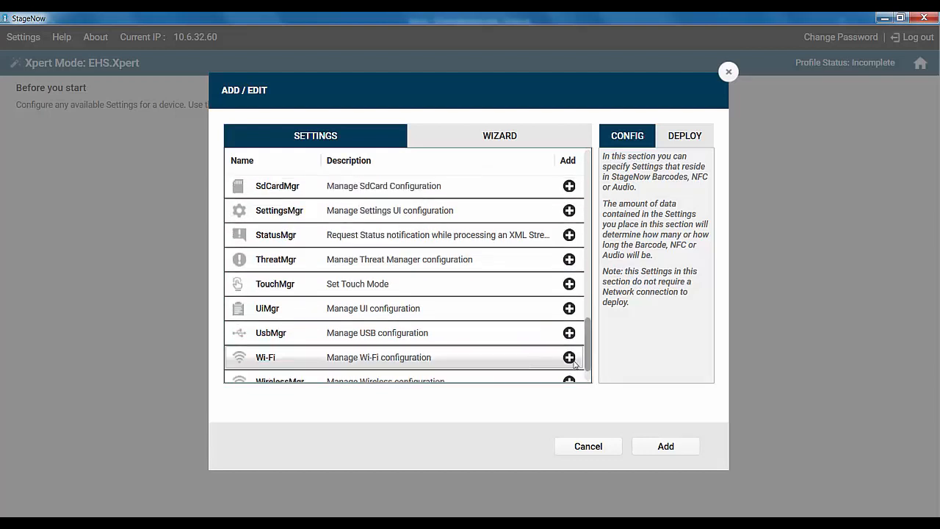
left_click(571, 357)
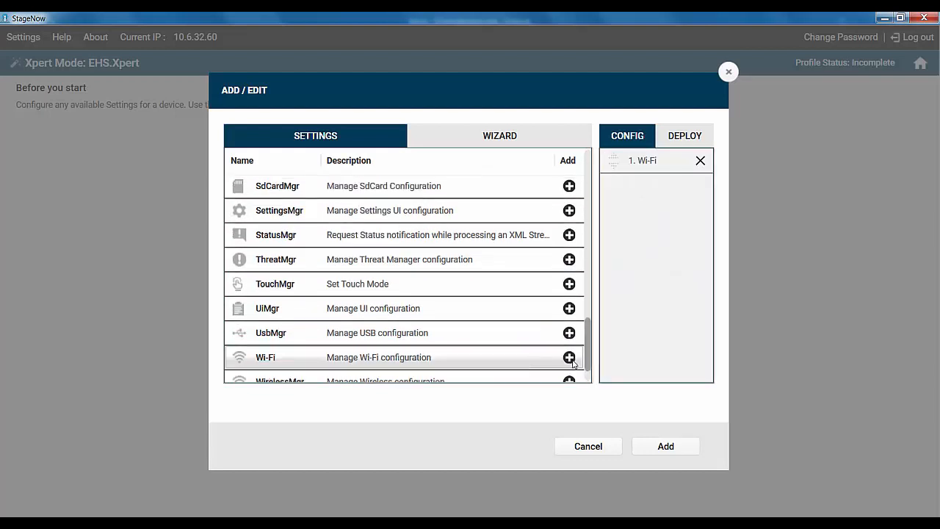
left_click(570, 357)
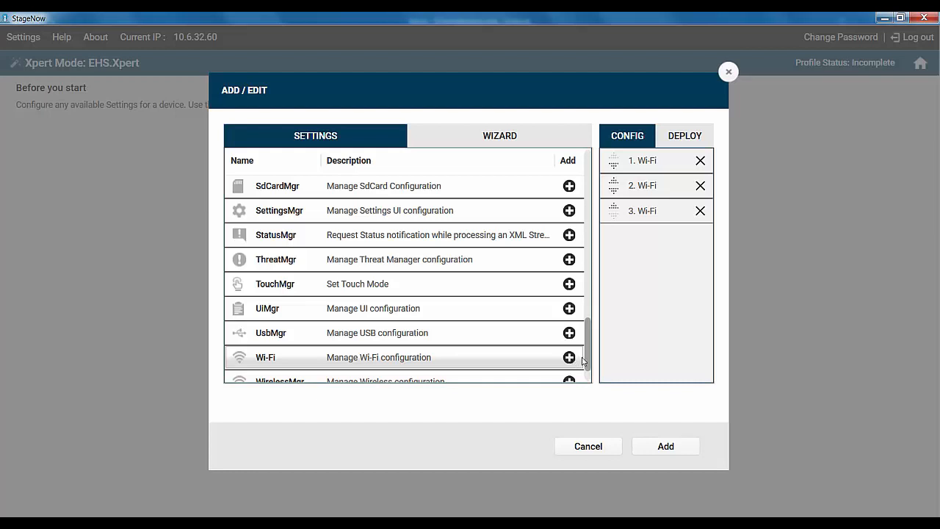
left_click(685, 135)
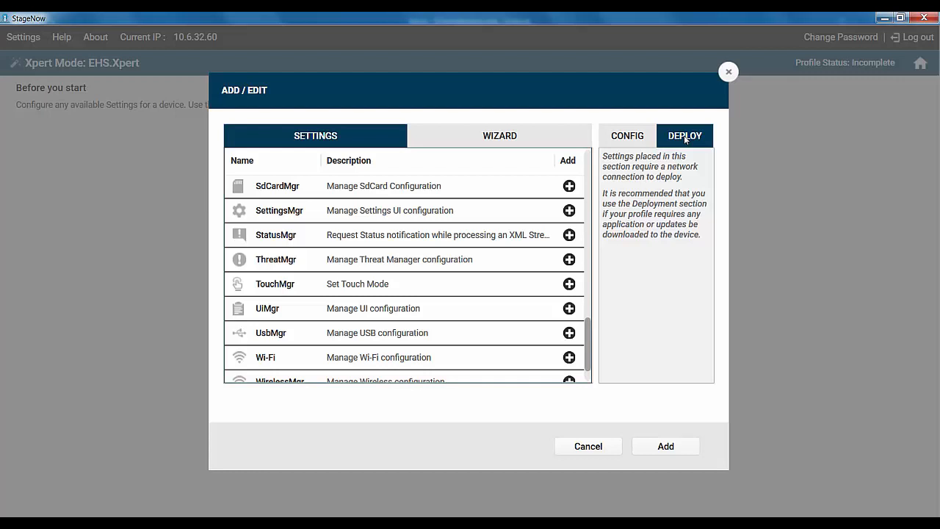
mouse_move(684, 141)
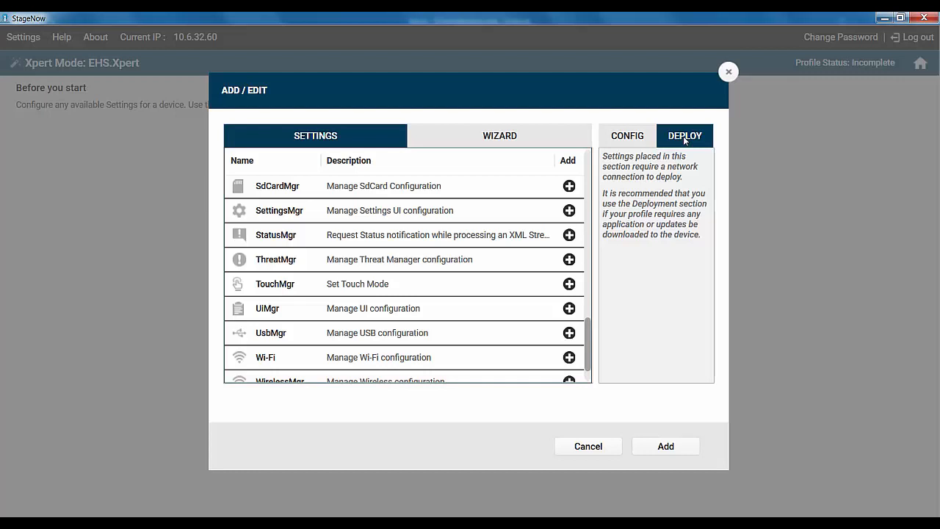
- Add FileMgr, AppMgr, FileMgr, Intent, FileMgr, AppMgr and PowerMgr deploy steps and save with Add
scroll("down", 3)
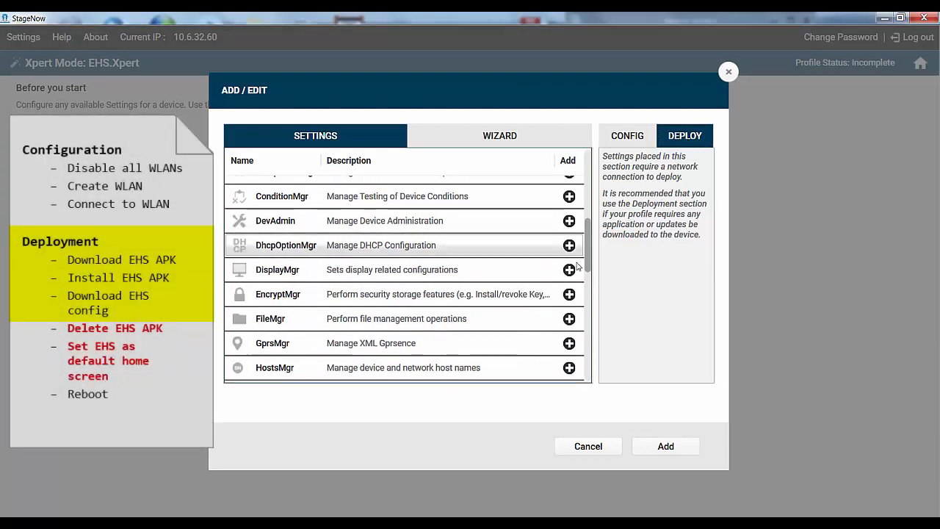
left_click(570, 319)
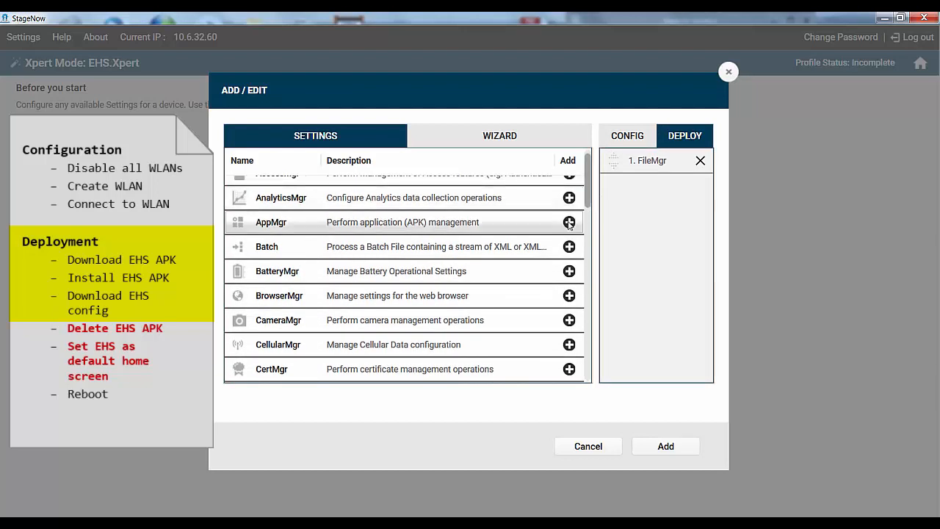
left_click(570, 222)
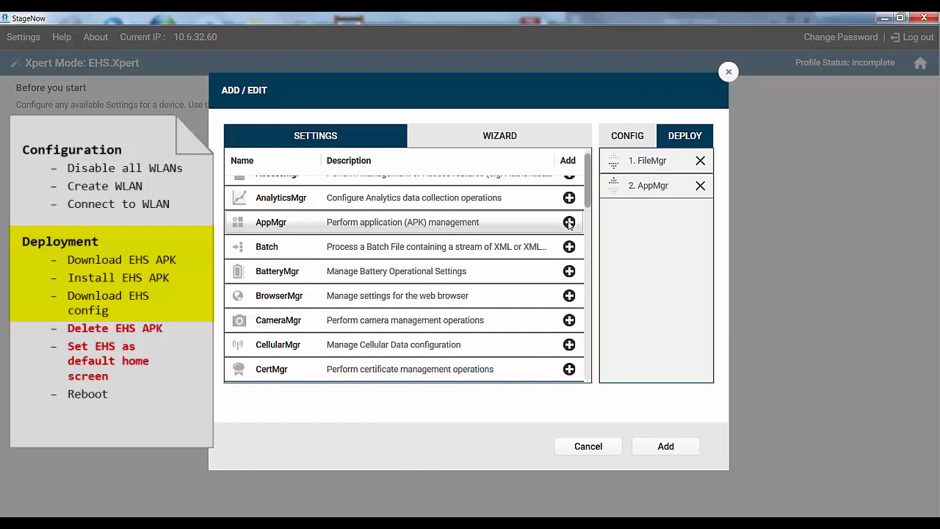
left_click(570, 358)
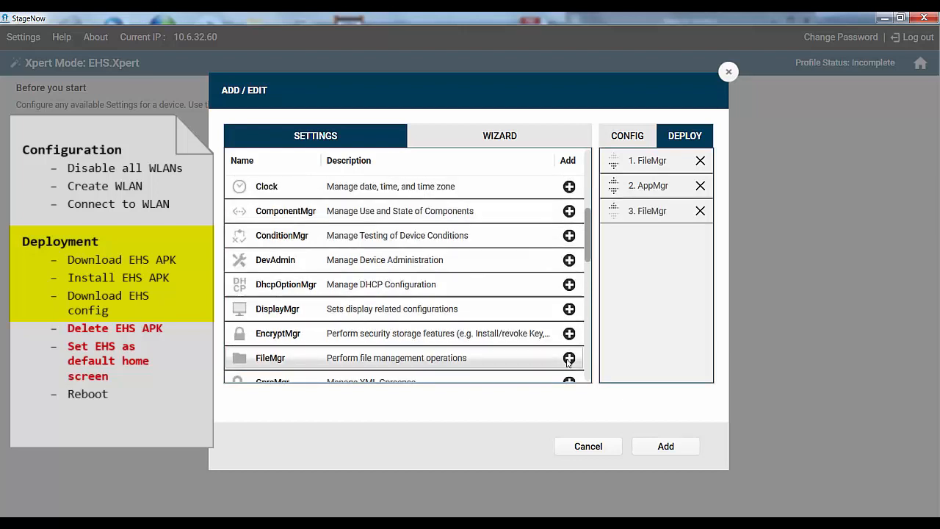
scroll("down", 3)
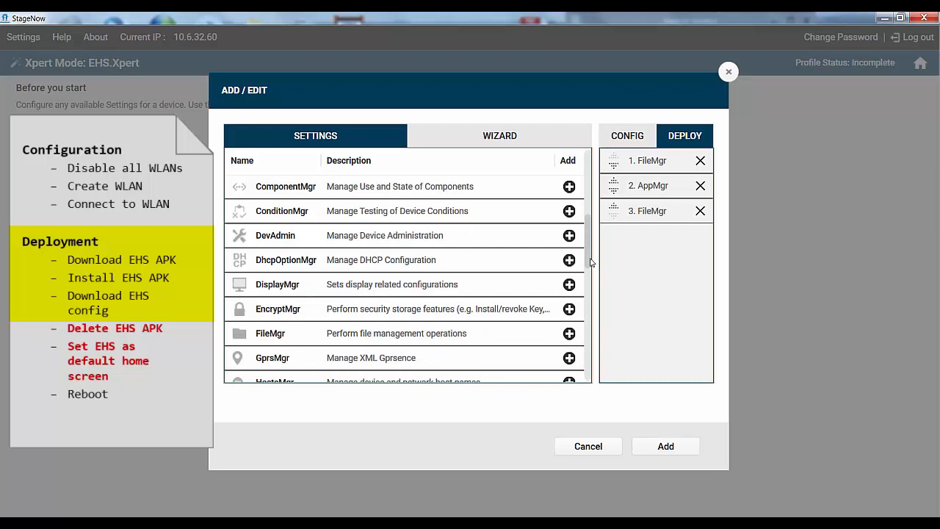
left_click(570, 332)
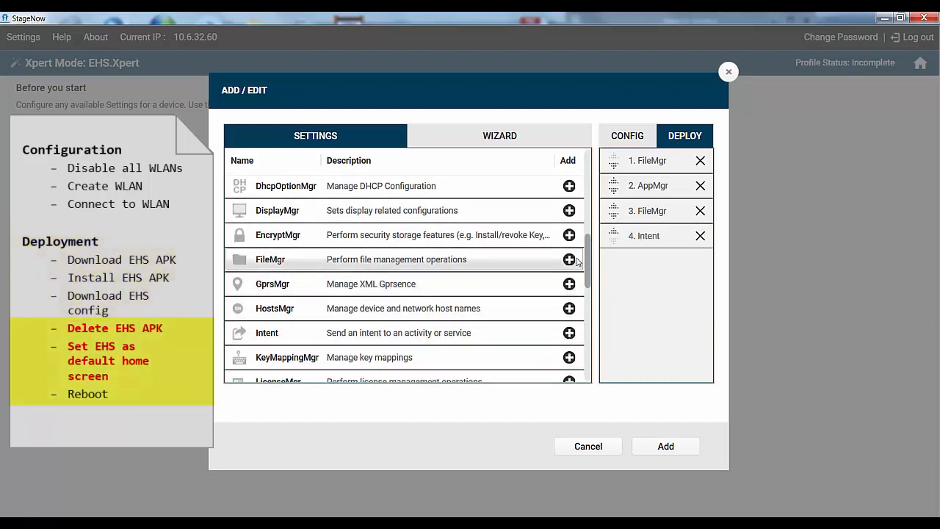
left_click(570, 258)
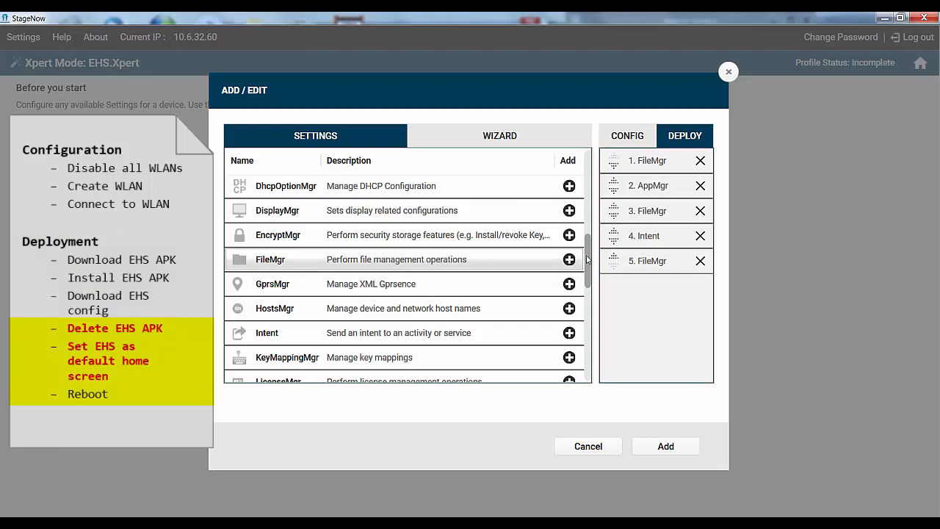
scroll("up", 3)
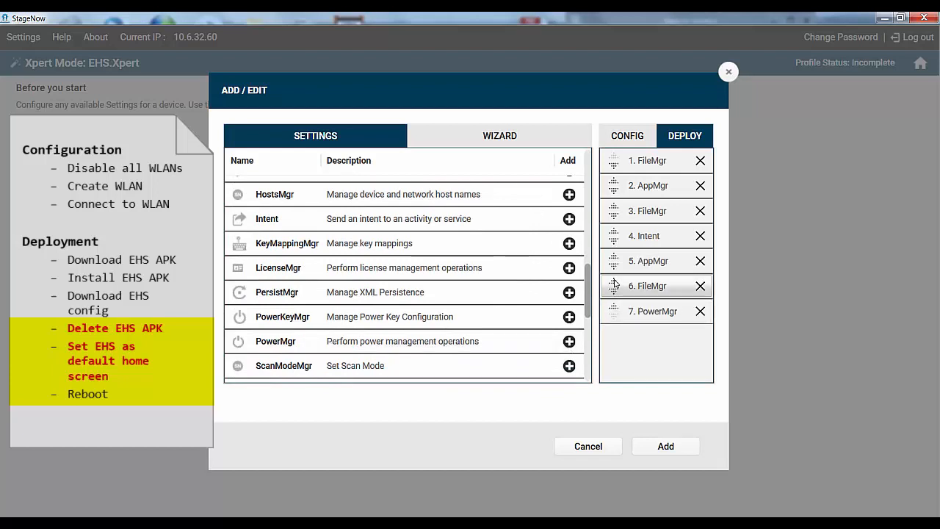
mouse_move(614, 272)
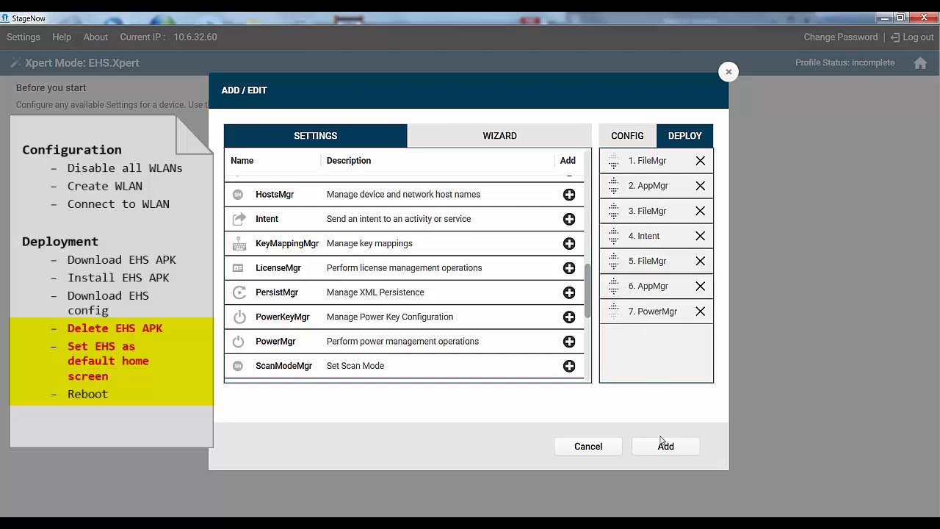
left_click(664, 447)
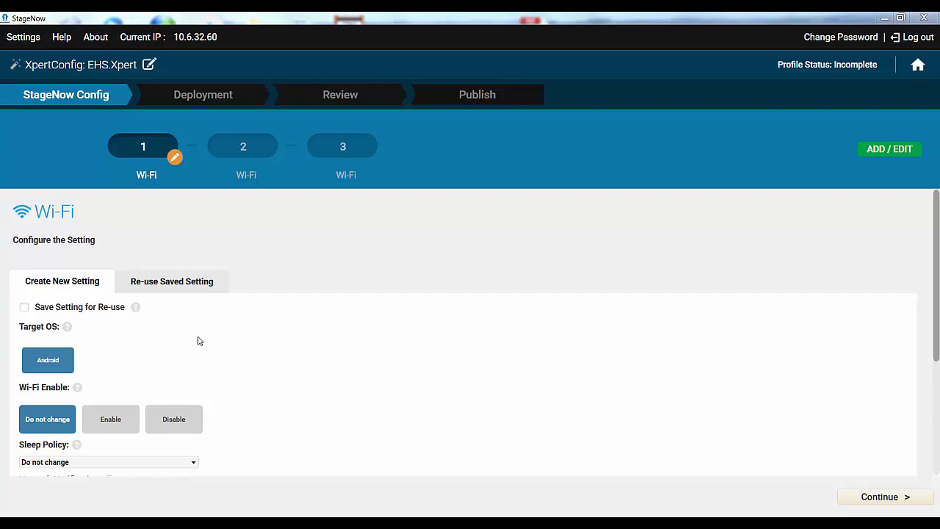
mouse_move(13, 107)
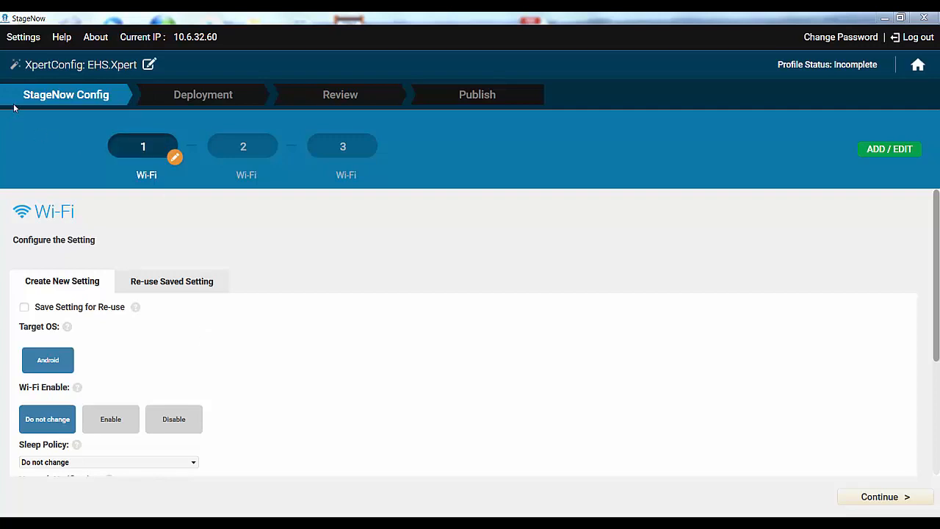
mouse_move(85, 116)
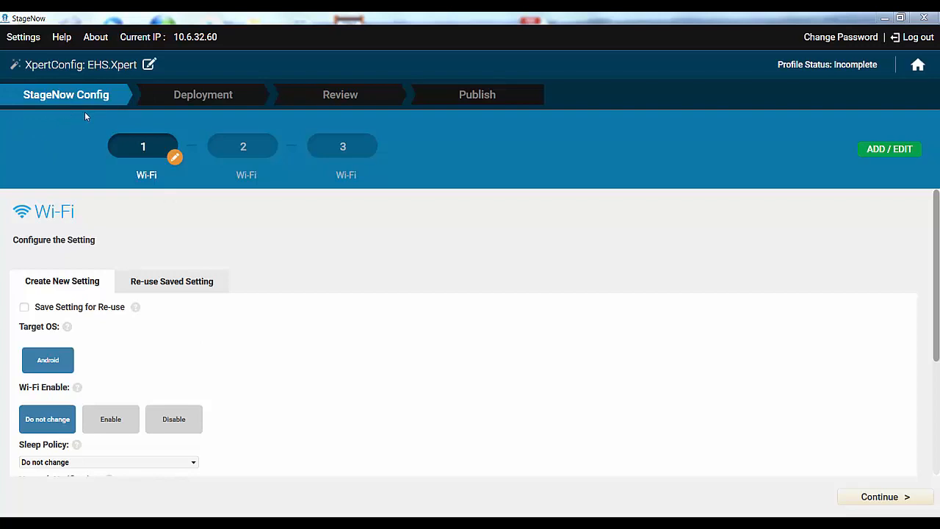
mouse_move(921, 232)
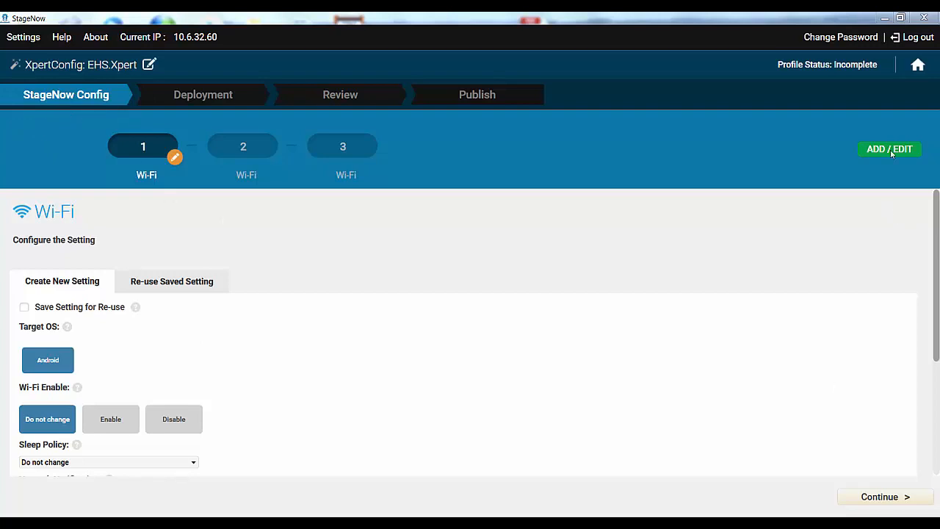
- Review the step list, then fill Wi-Fi step 1 from a saved WLAN setting and continue
left_click(890, 150)
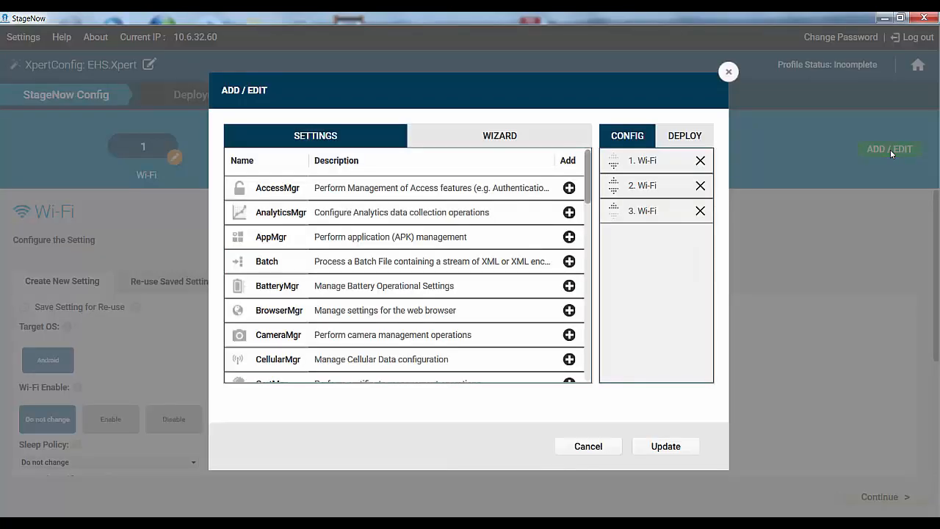
mouse_move(702, 395)
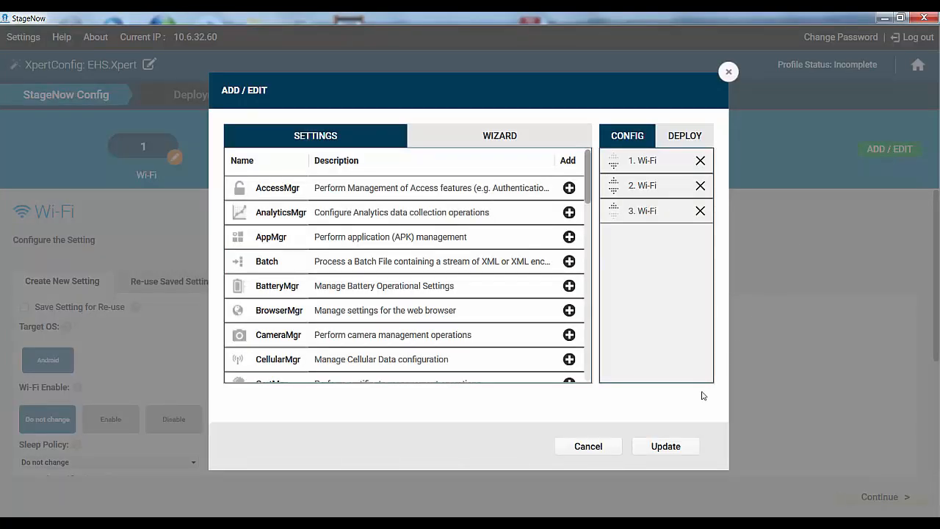
left_click(588, 447)
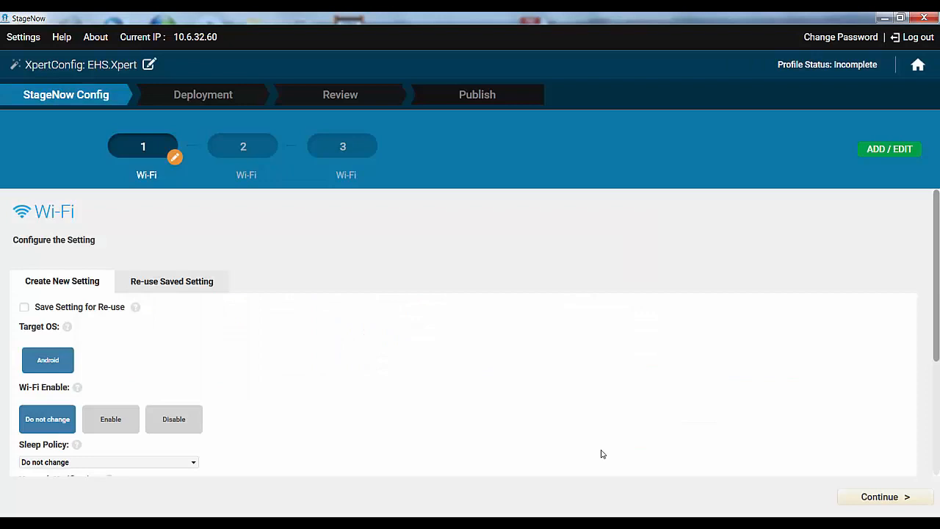
left_click(171, 280)
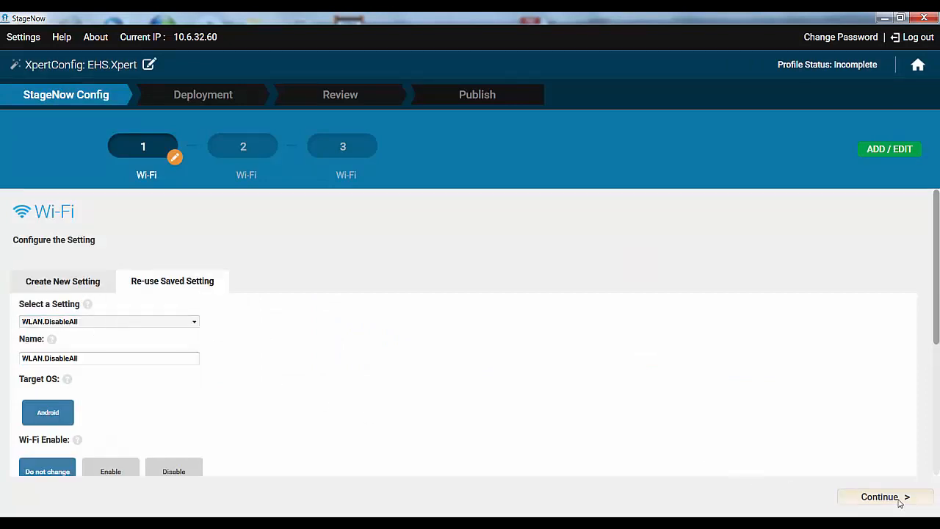
left_click(884, 497)
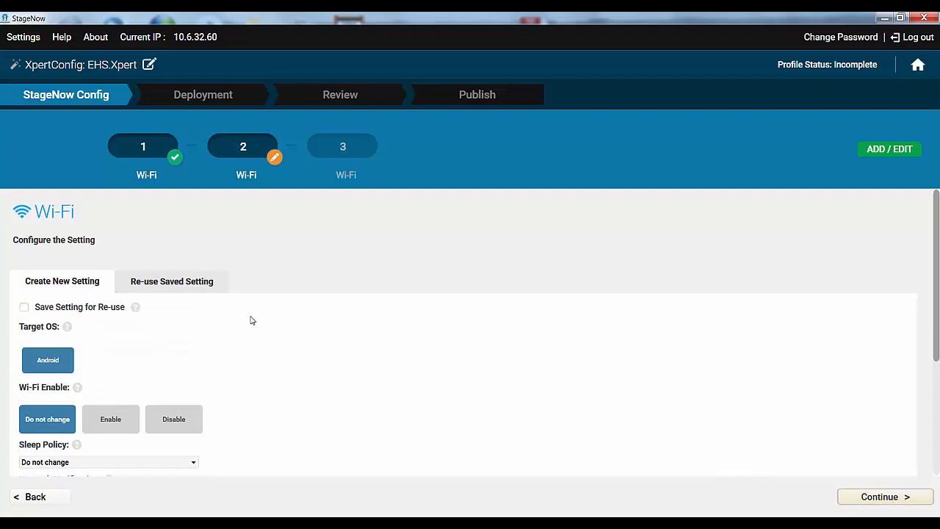
- Fill Wi-Fi steps 2 and 3 from saved WLAN settings such as WLAN.DisableAll
left_click(171, 281)
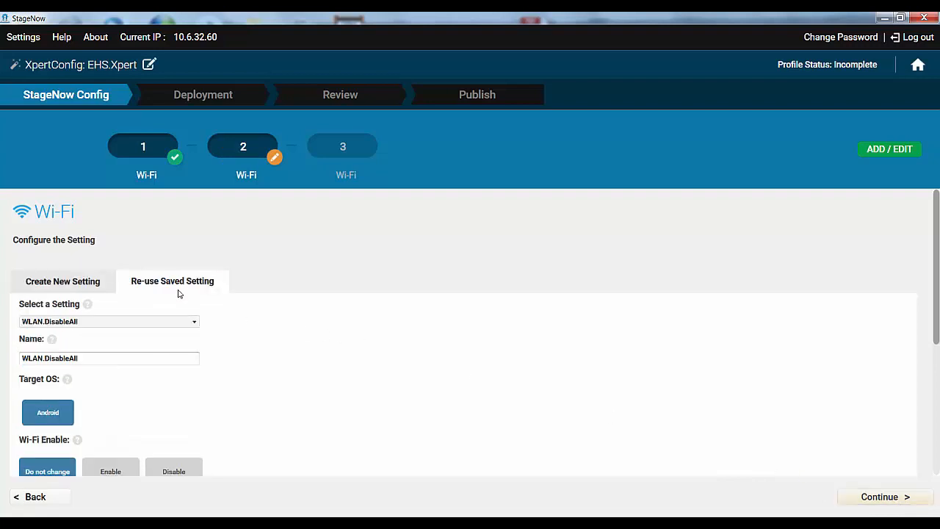
left_click(109, 320)
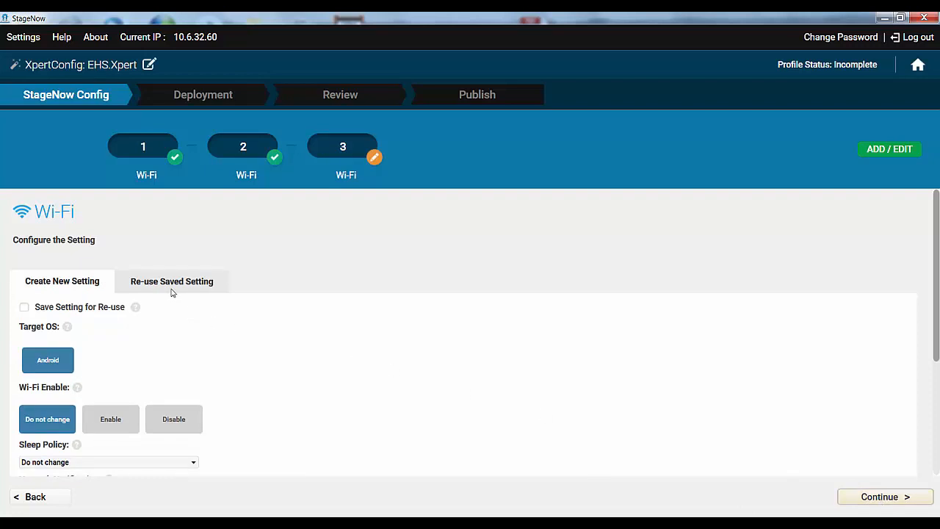
left_click(170, 280)
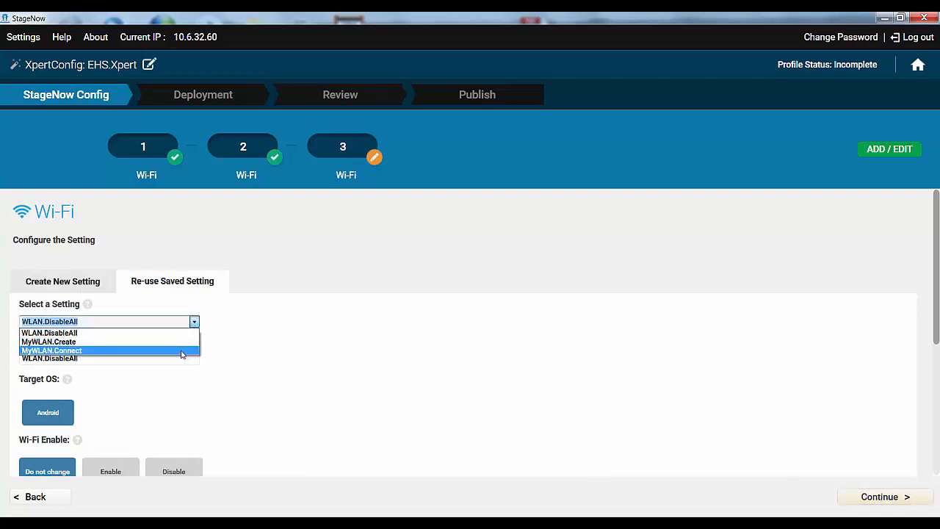
left_click(51, 350)
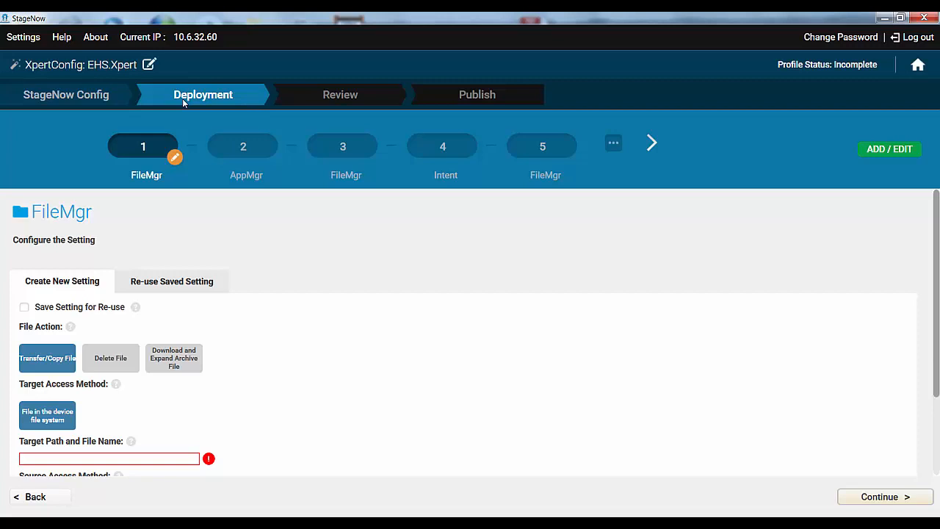
mouse_move(144, 285)
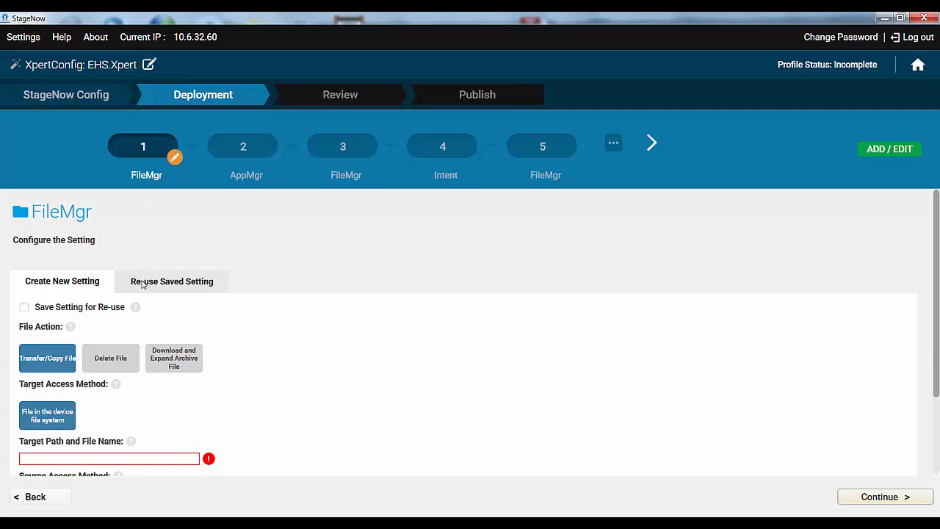
- Reuse saved settings EHS.DownloadAPK and EHS.install for the first FileMgr and AppMgr steps
left_click(171, 281)
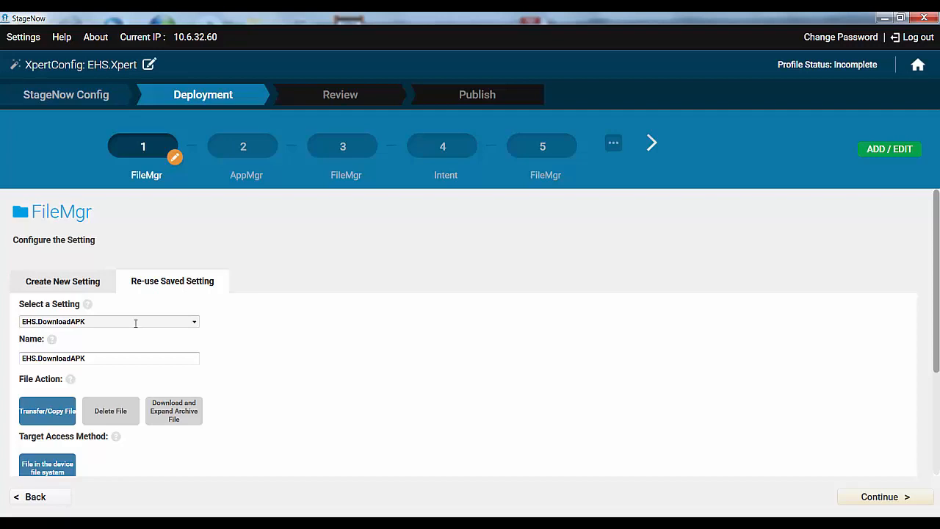
mouse_move(839, 482)
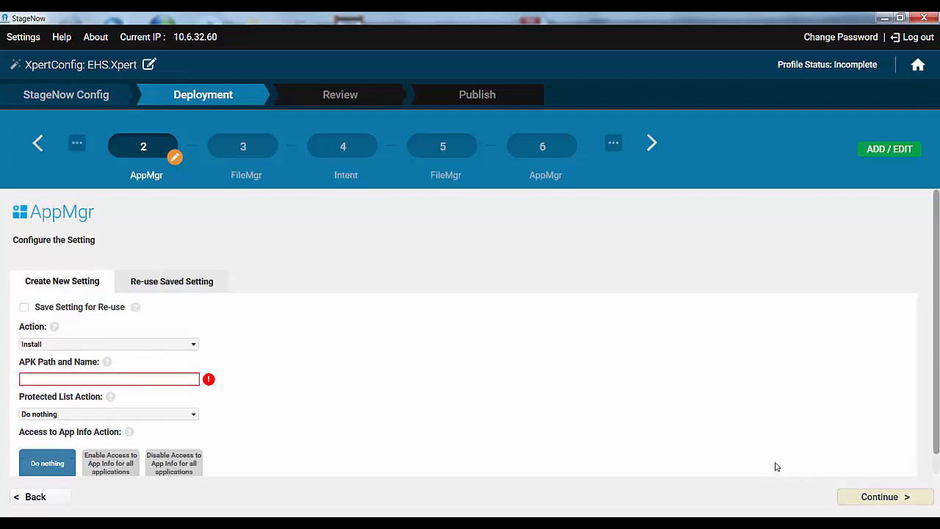
left_click(171, 281)
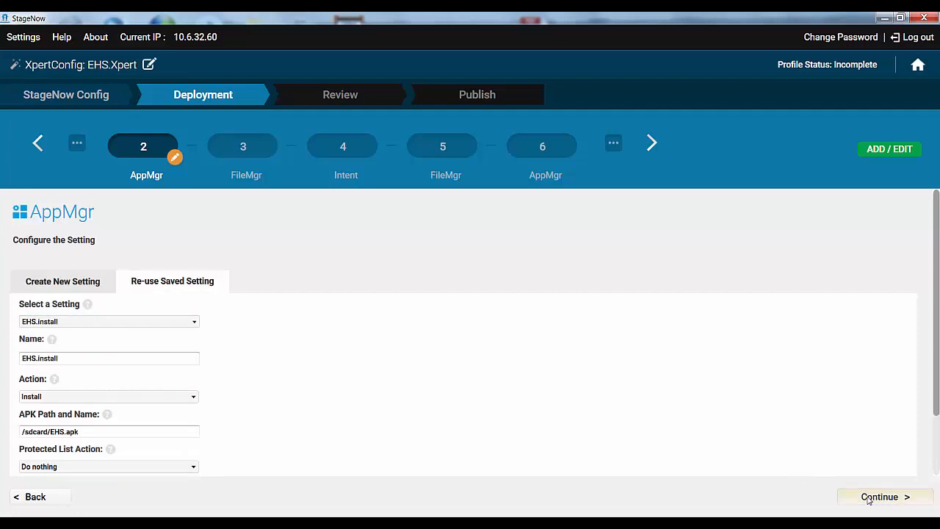
left_click(878, 497)
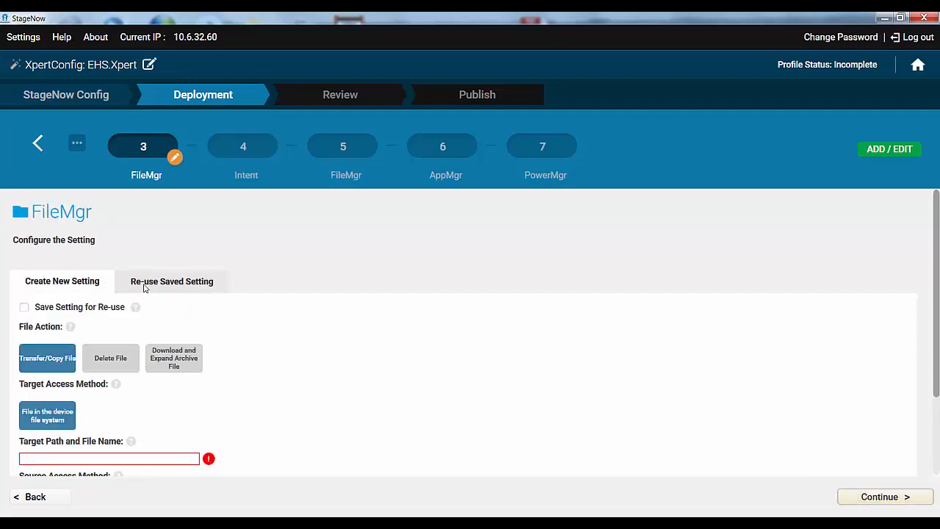
- Reuse EHS.config.download for the second FileMgr step and EHS.Run for the Intent step
left_click(170, 280)
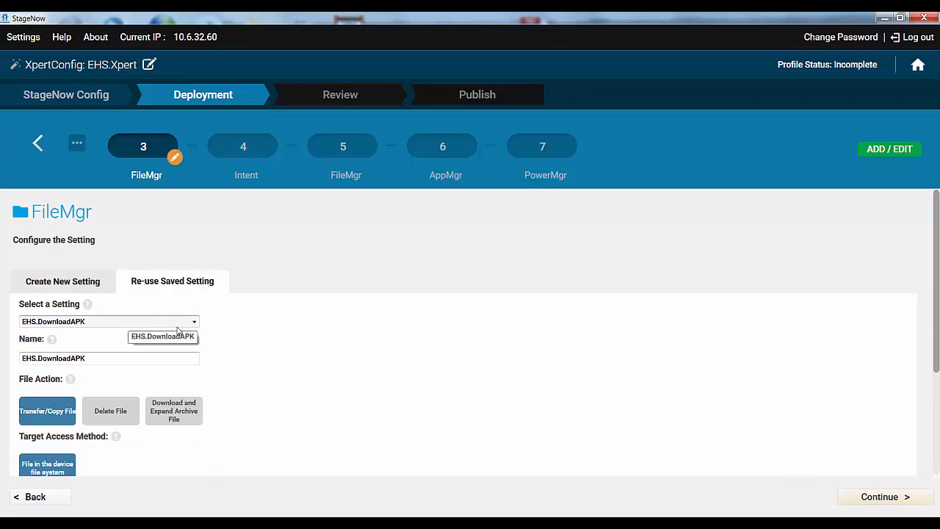
left_click(109, 320)
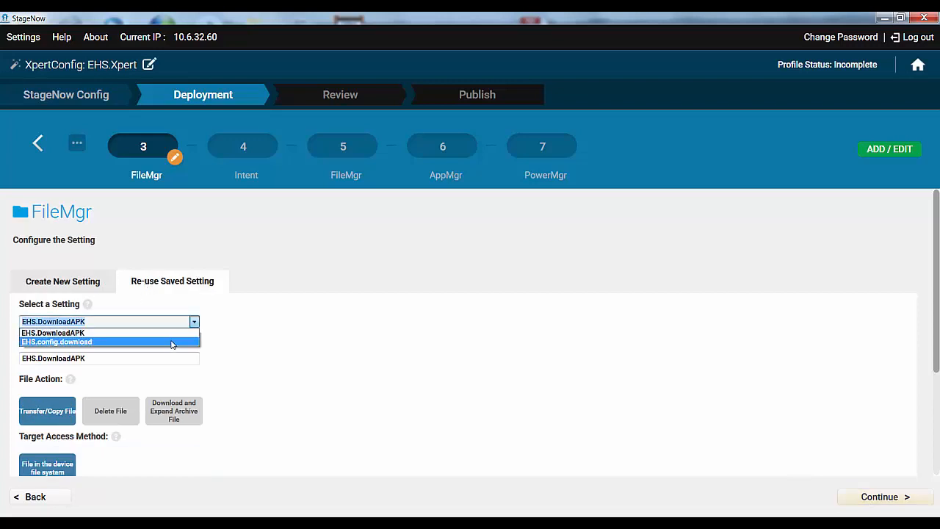
left_click(56, 341)
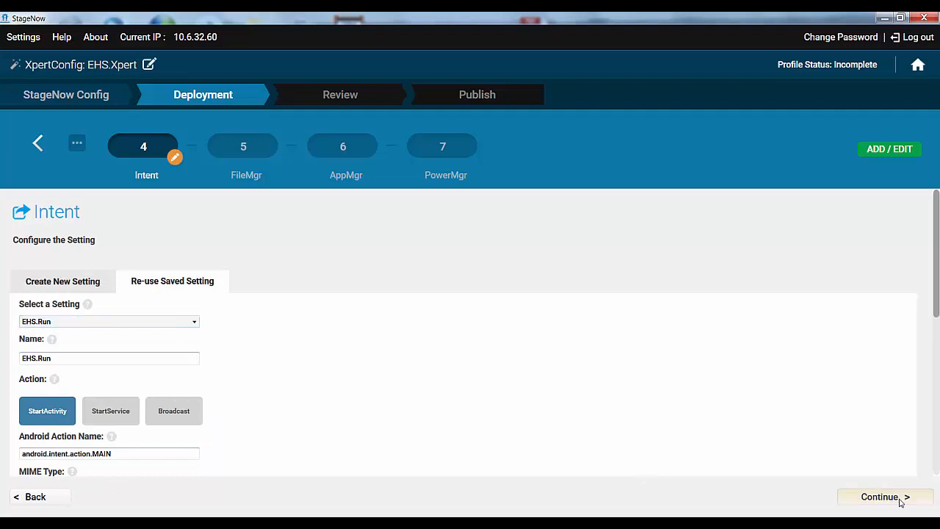
left_click(885, 497)
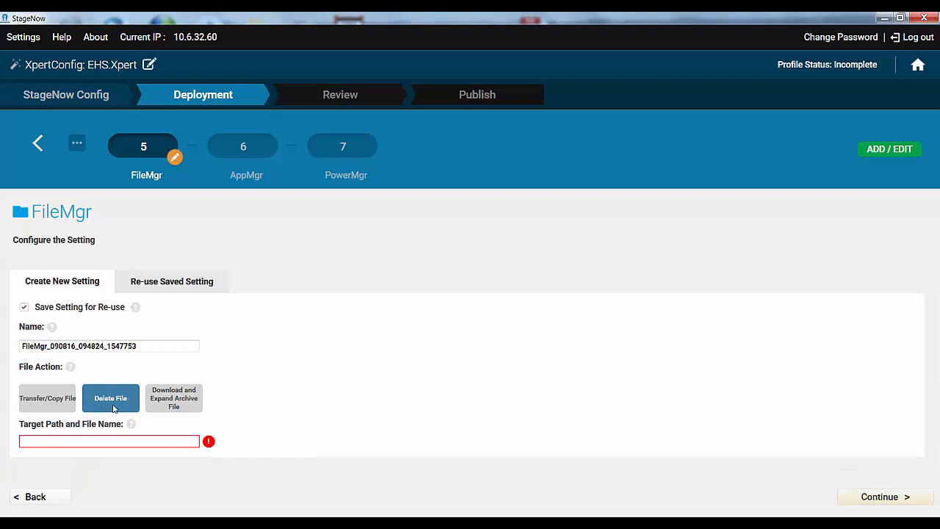
- Name the delete-file setting EHS.APK.delete and enter its target path under /sdcard/EHS/
triple_click(109, 345)
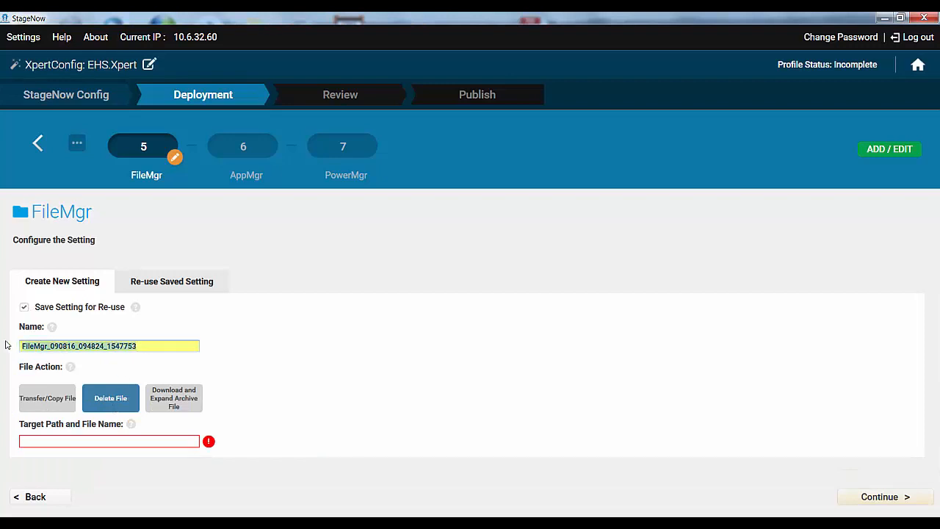
type("EHS.APK")
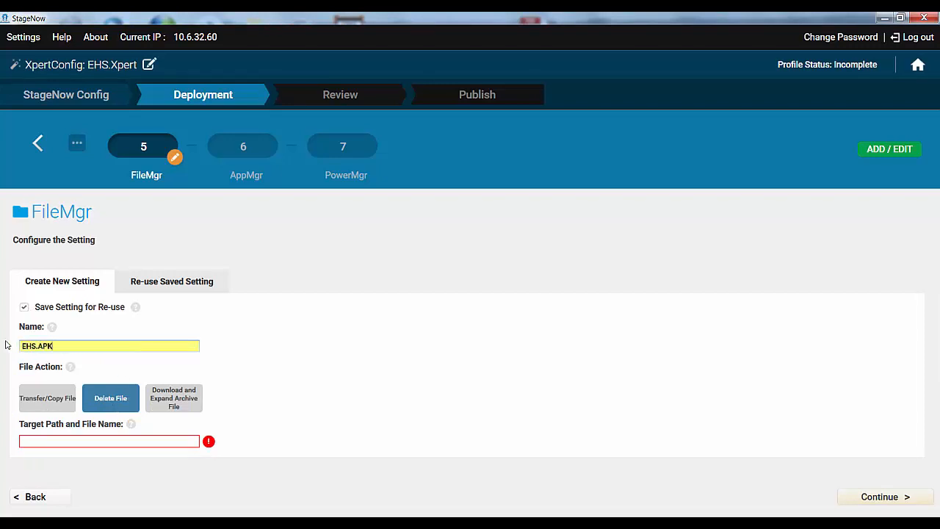
type(".delete")
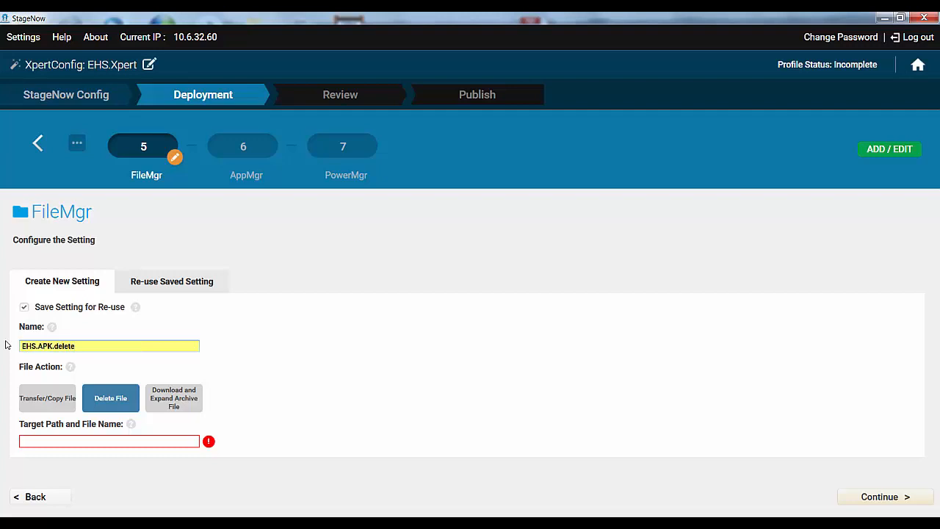
type("/s")
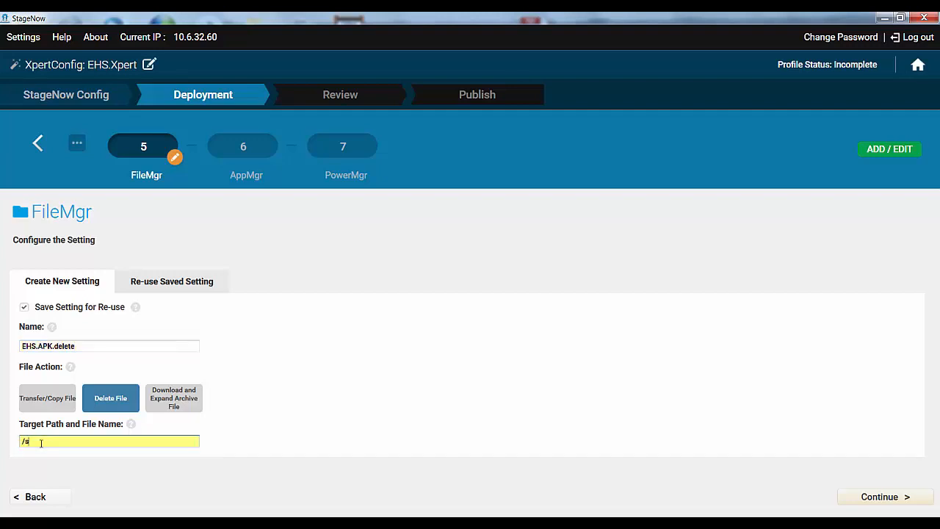
type("sdcard/EHS/")
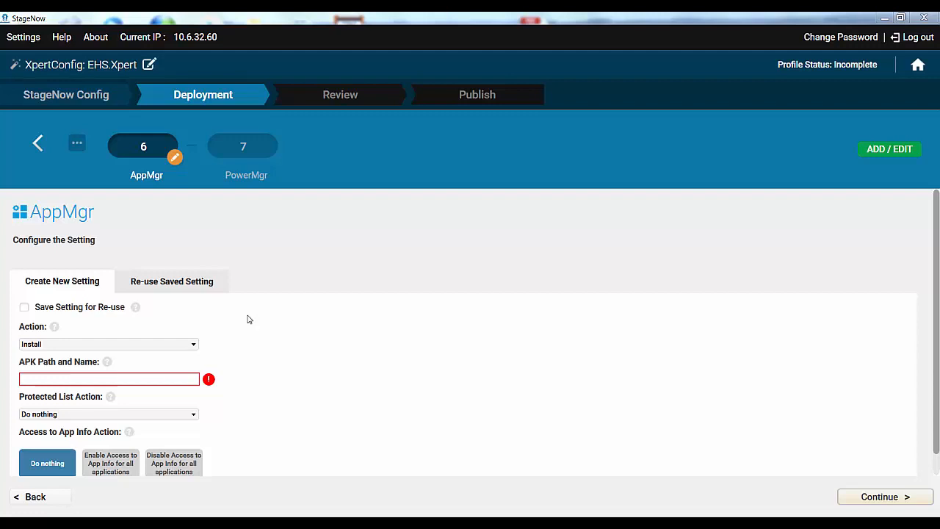
mouse_move(68, 234)
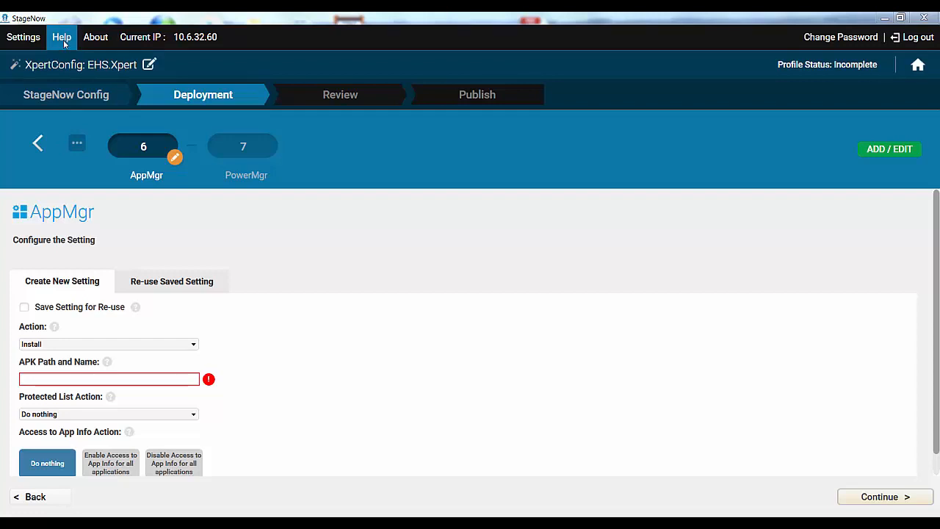
- Save AppMgr setting EHS.SetDefaultLauncher with action Set as Default Launcher and continue to PowerMgr
left_click(23, 307)
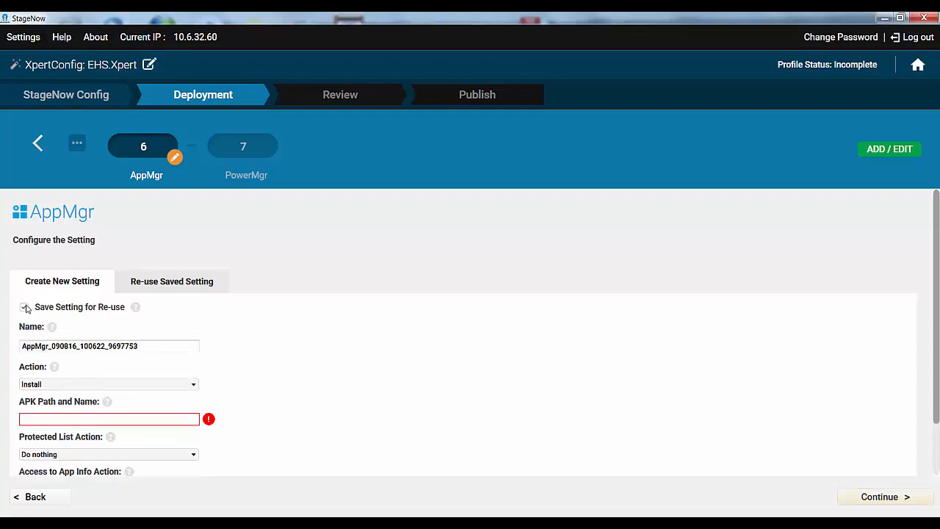
type("EHS")
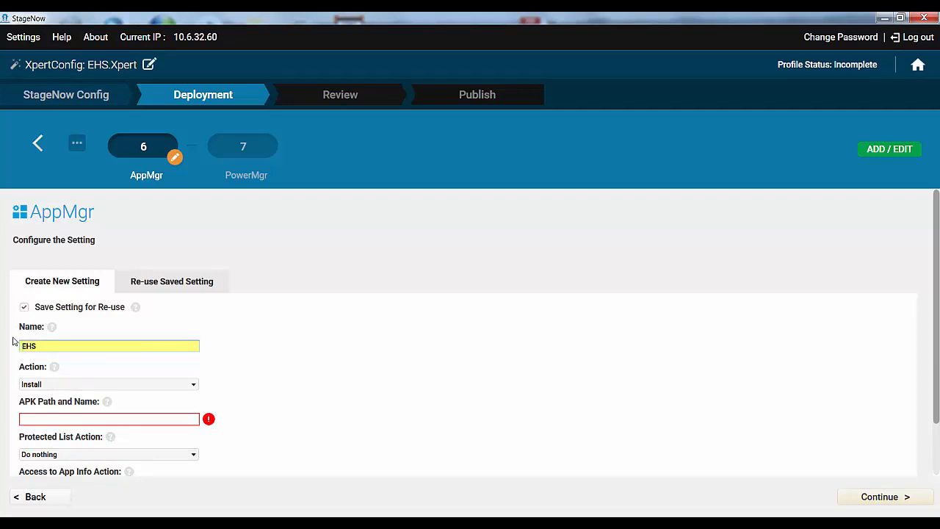
type(".SetDefaultLauncher")
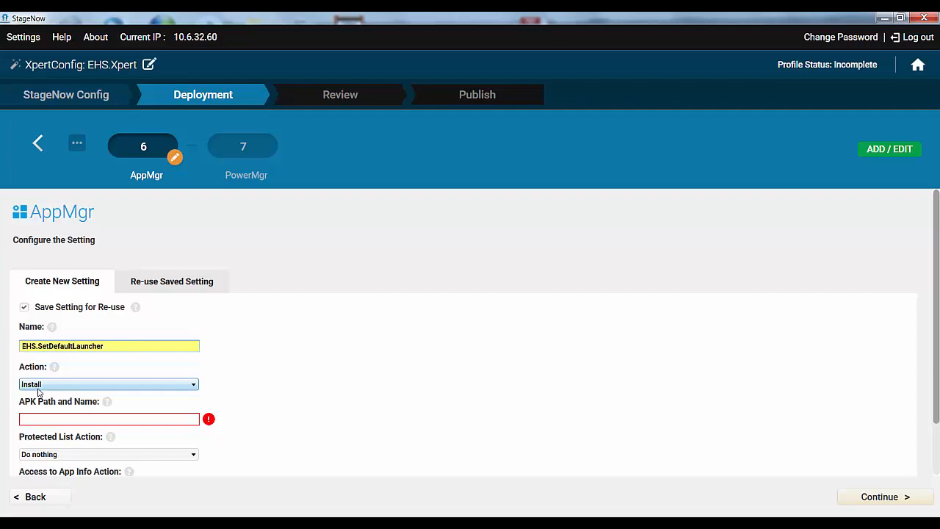
left_click(109, 385)
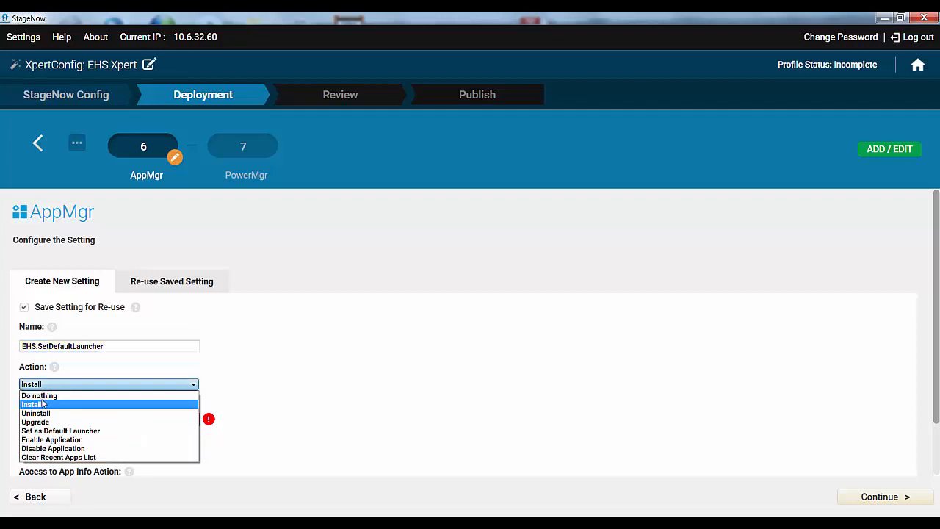
left_click(60, 430)
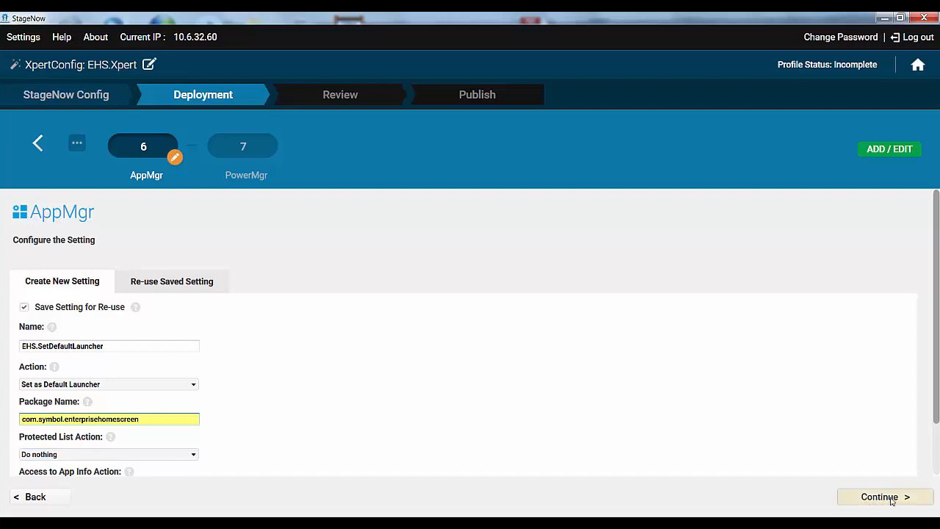
left_click(879, 496)
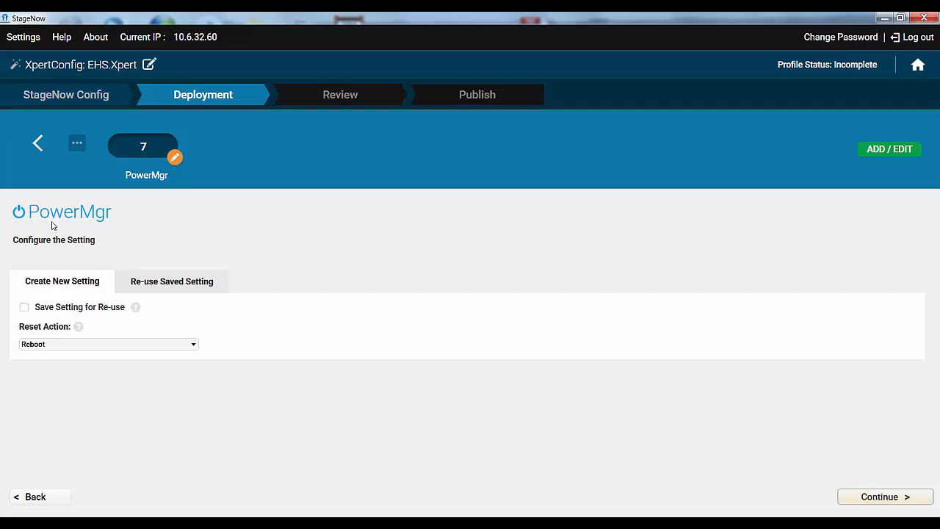
- Save the reboot power setting for reuse as 'Power.Reboot' and continue to the profile review
left_click(24, 307)
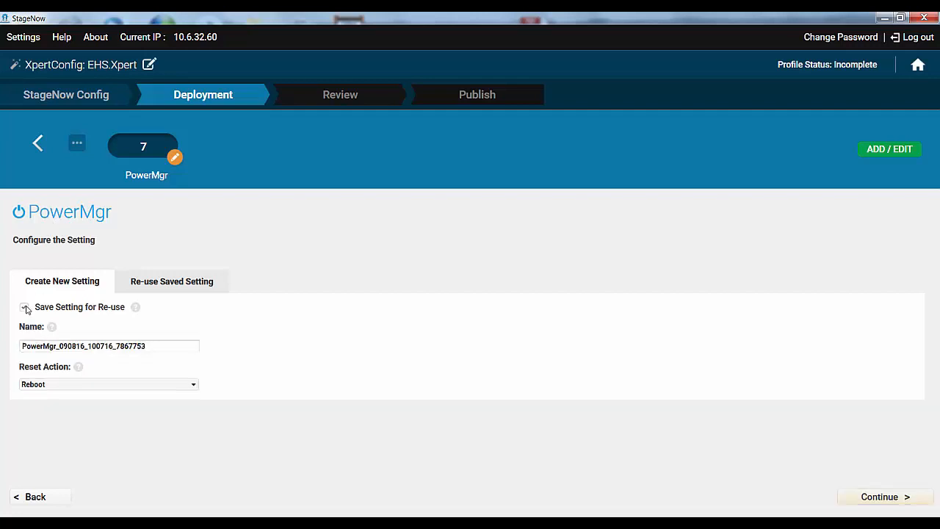
left_click(23, 307)
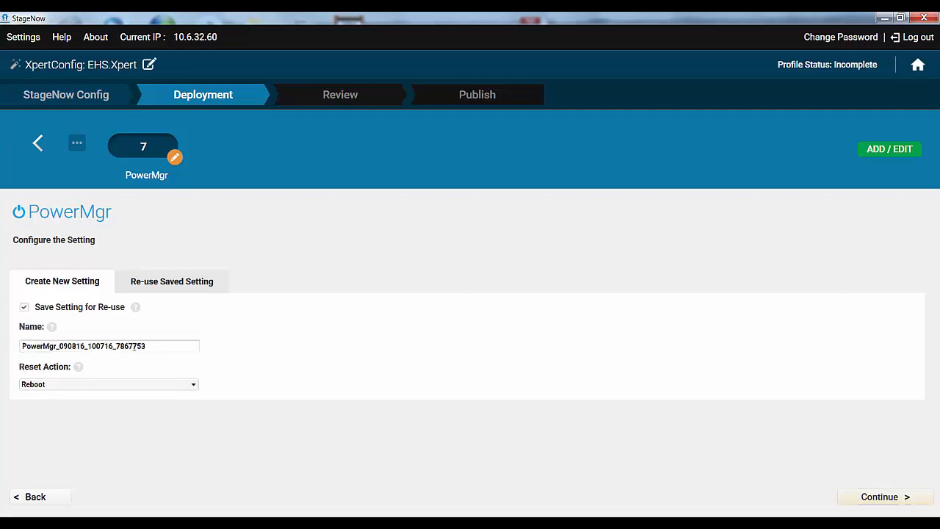
type("Power.Reboot")
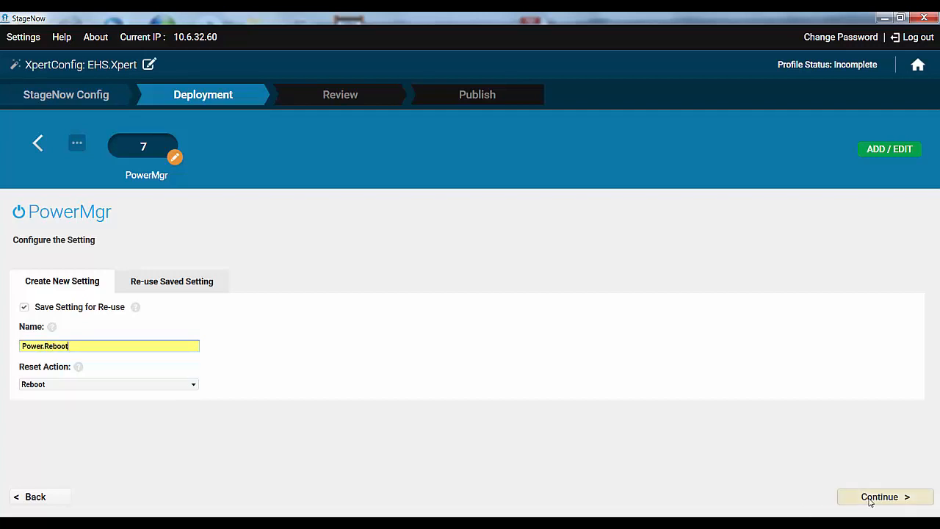
left_click(884, 497)
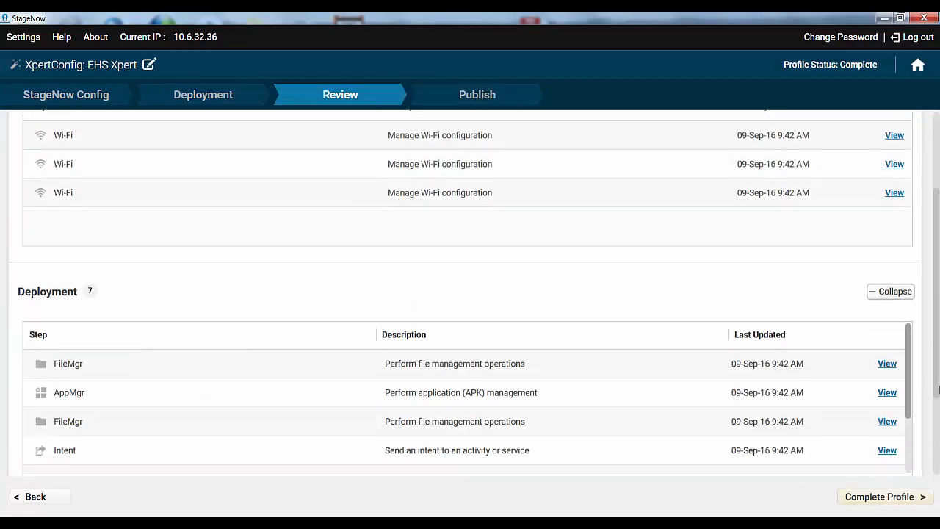
- Publish the EHS.Xpert staging profile now, without operator instructions
scroll("down", 3)
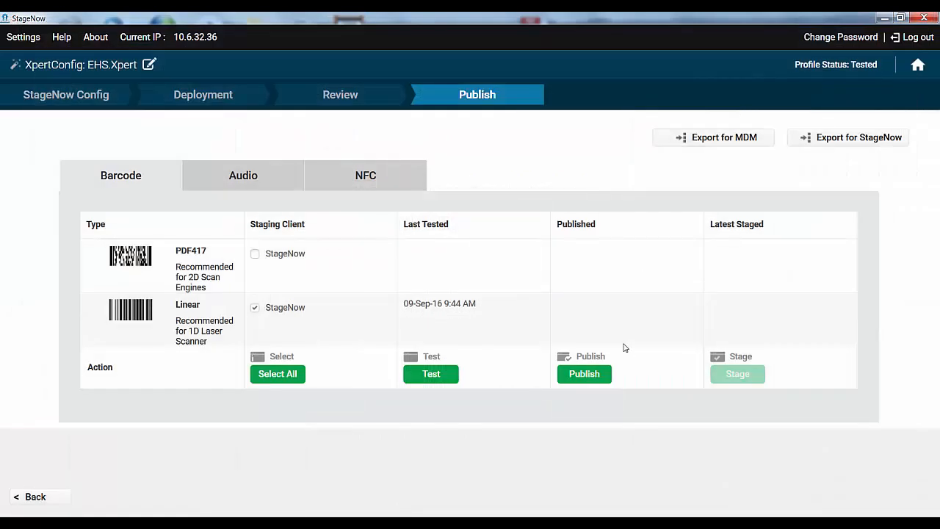
left_click(584, 375)
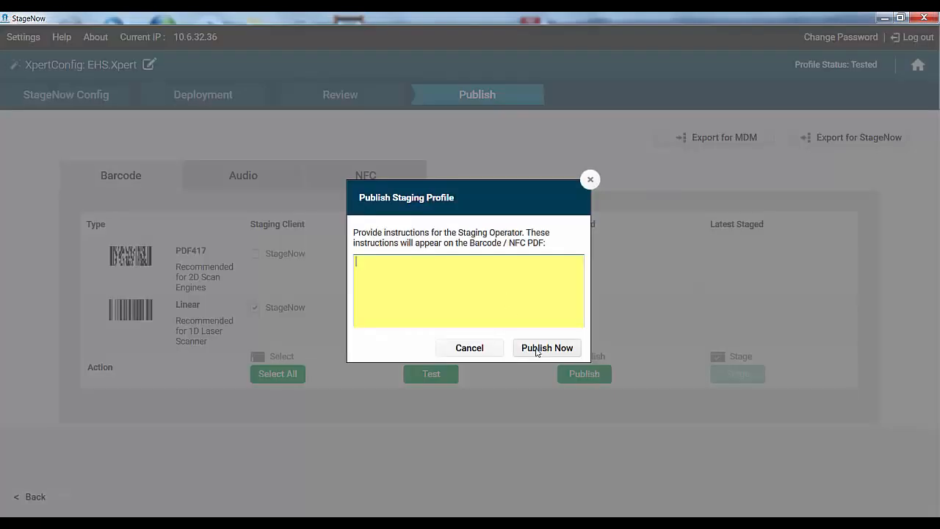
left_click(546, 347)
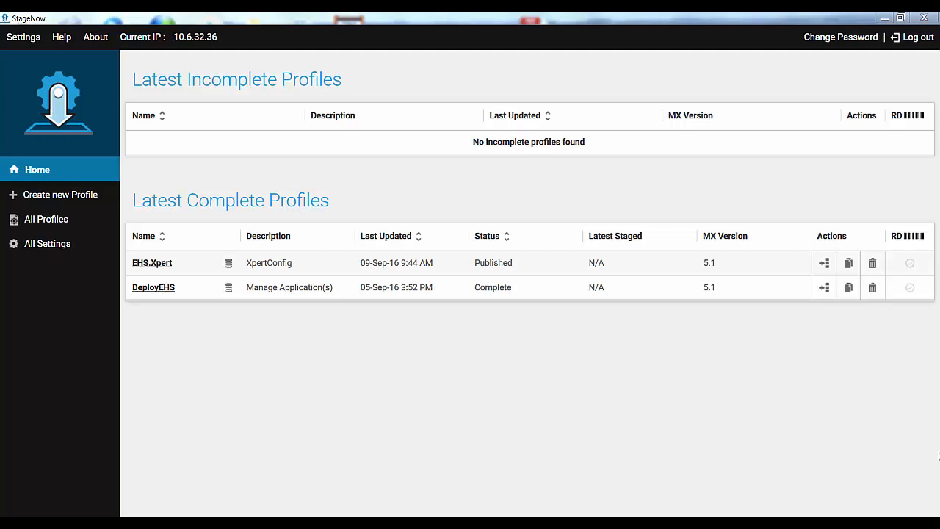
mouse_move(103, 297)
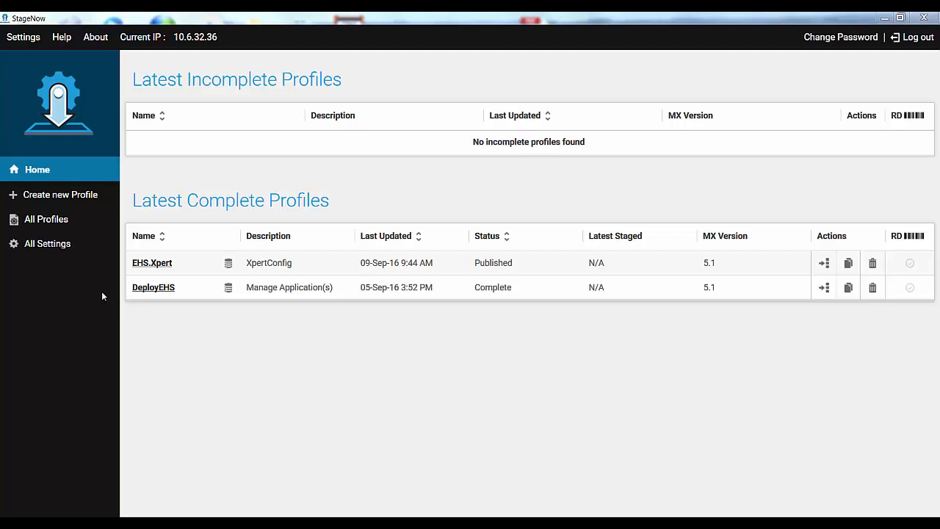
- Browse All Settings and check which profiles use MyWLAN.Create (DeployEHS and EHS.Xpert)
left_click(47, 244)
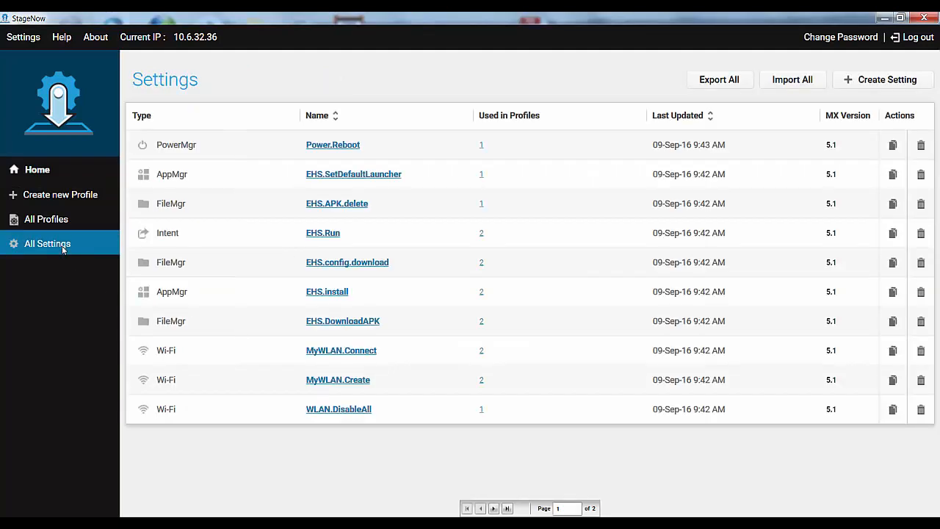
mouse_move(338, 379)
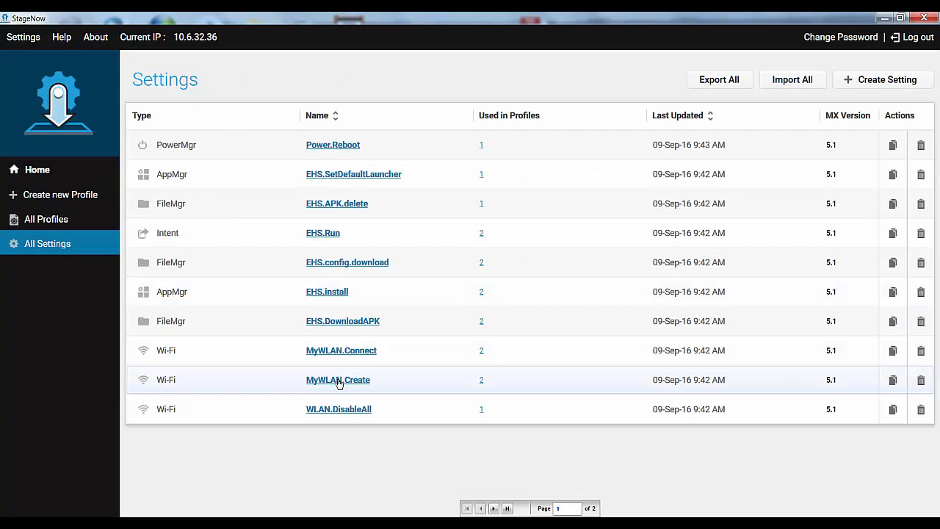
mouse_move(338, 379)
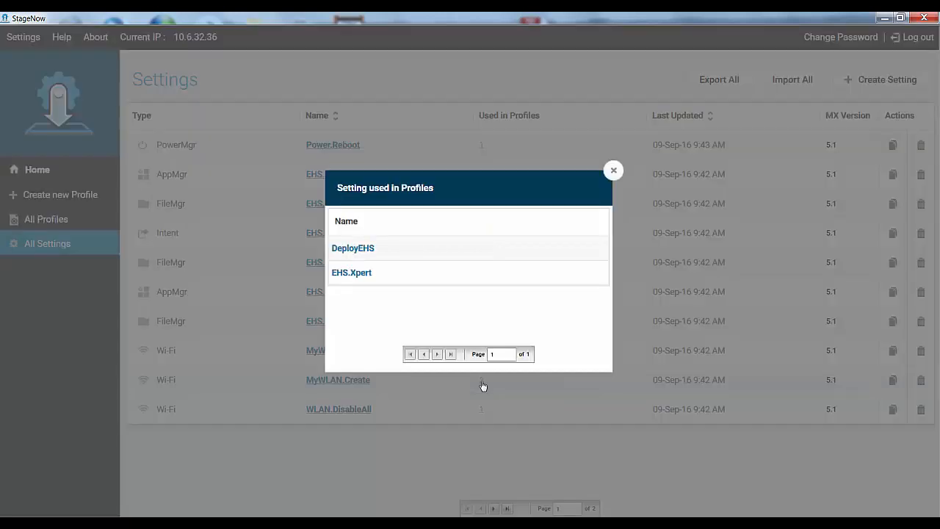
left_click(614, 170)
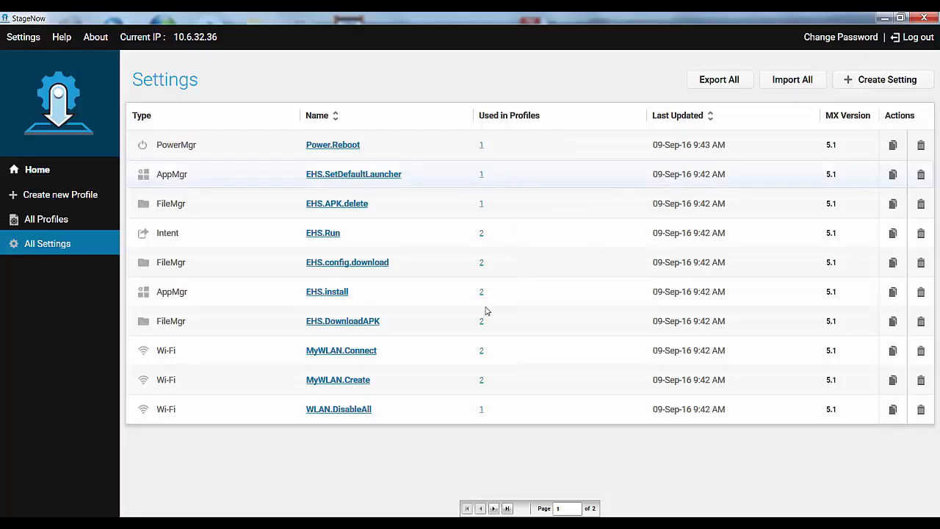
left_click(338, 379)
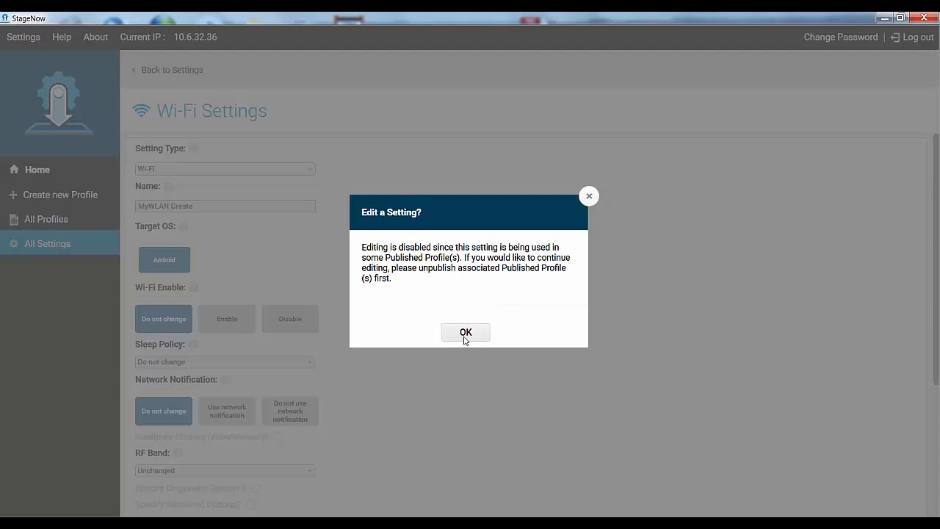
left_click(464, 332)
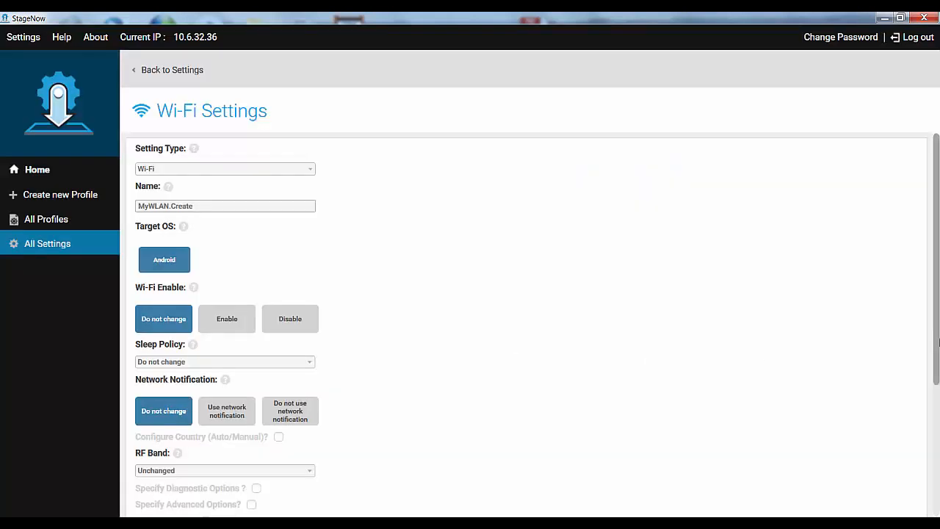
scroll("down", 3)
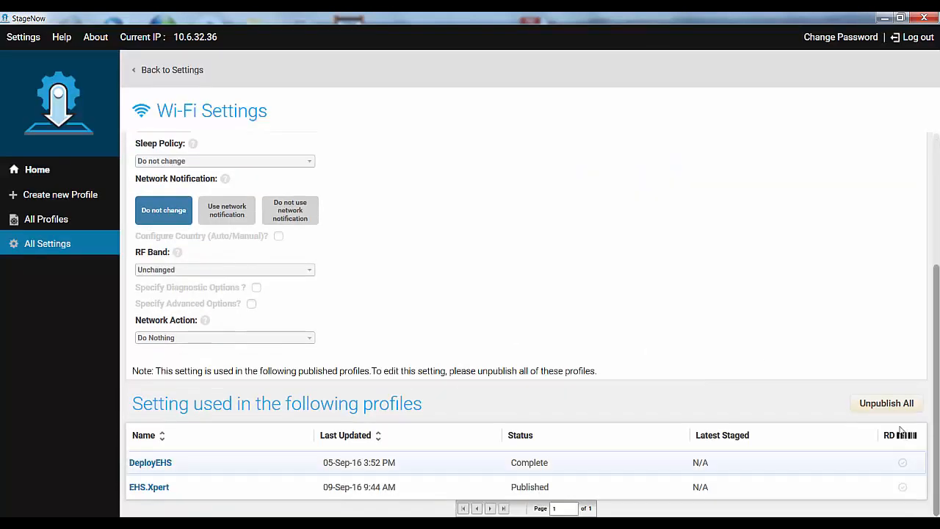
mouse_move(893, 420)
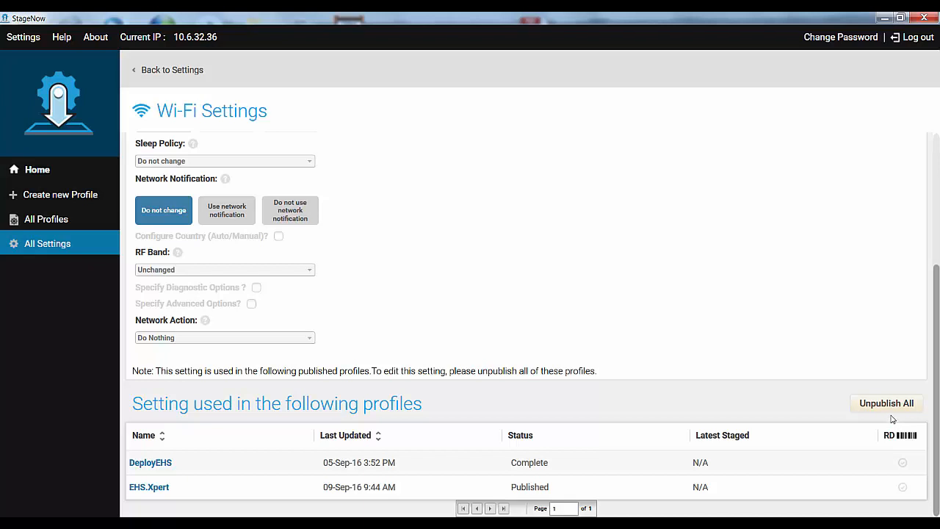
mouse_move(540, 297)
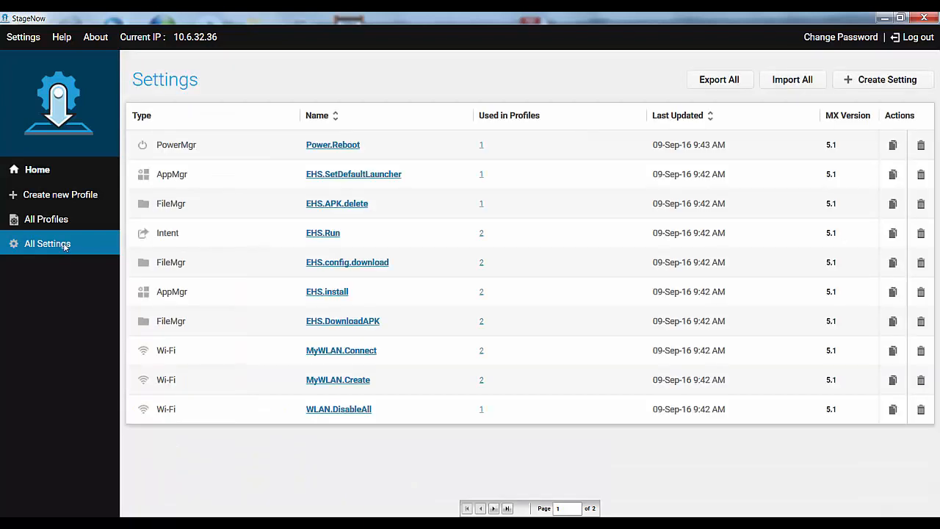
mouse_move(883, 95)
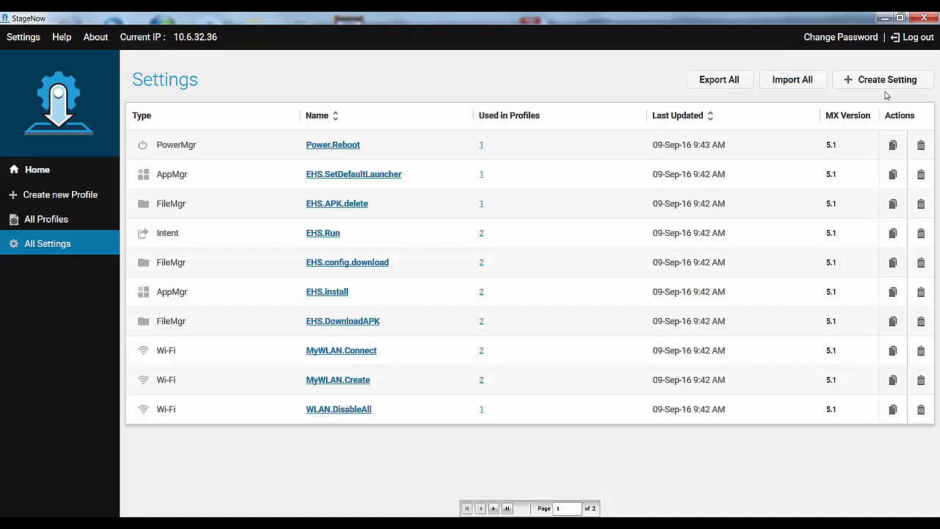
mouse_move(886, 95)
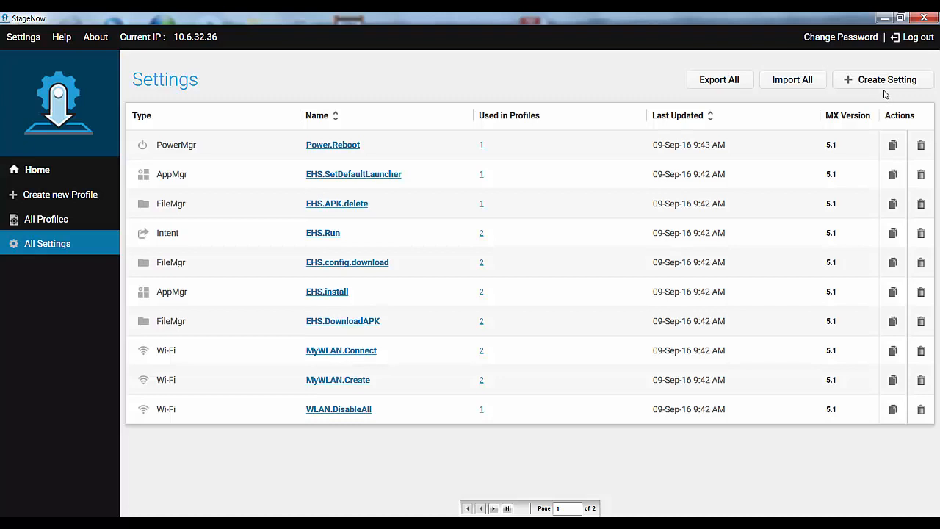